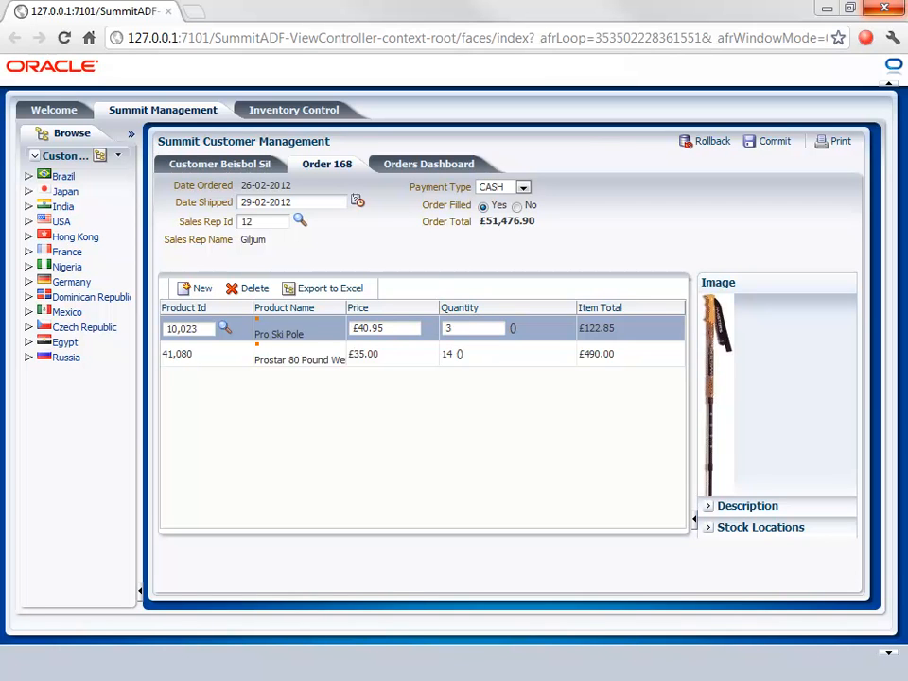
pyautogui.moveTo(848, 577)
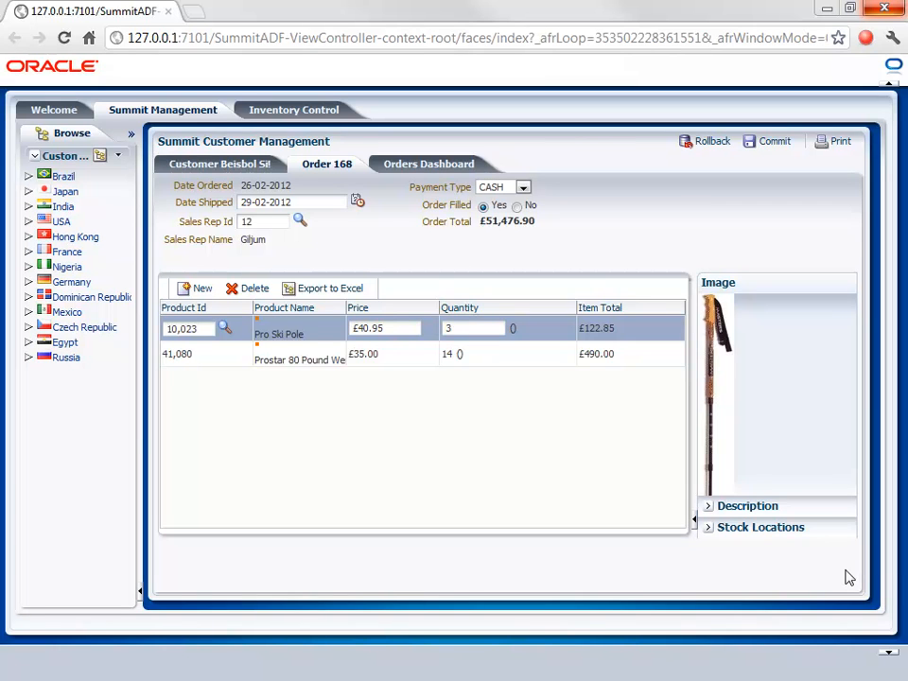
pyautogui.moveTo(810, 576)
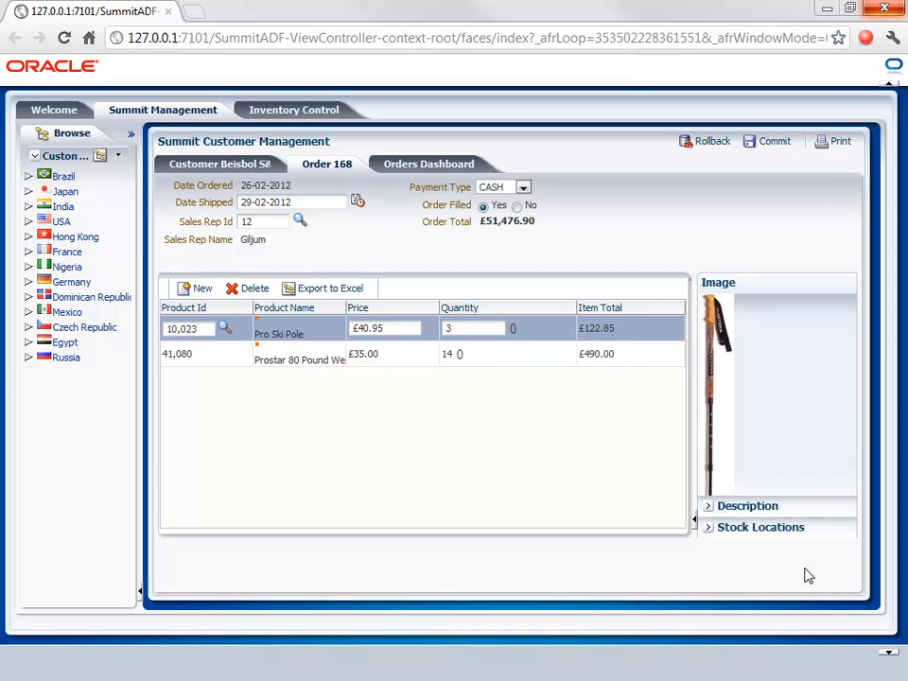
pyautogui.moveTo(560, 500)
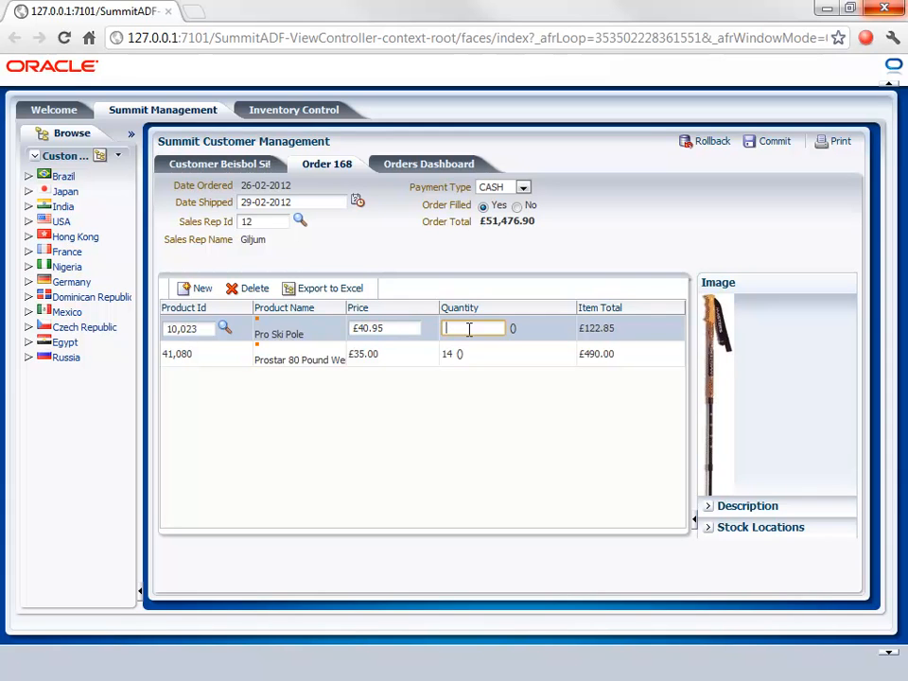
# - Set the Pro Ski Pole quantity on order 168 to 12
pyautogui.write('12')
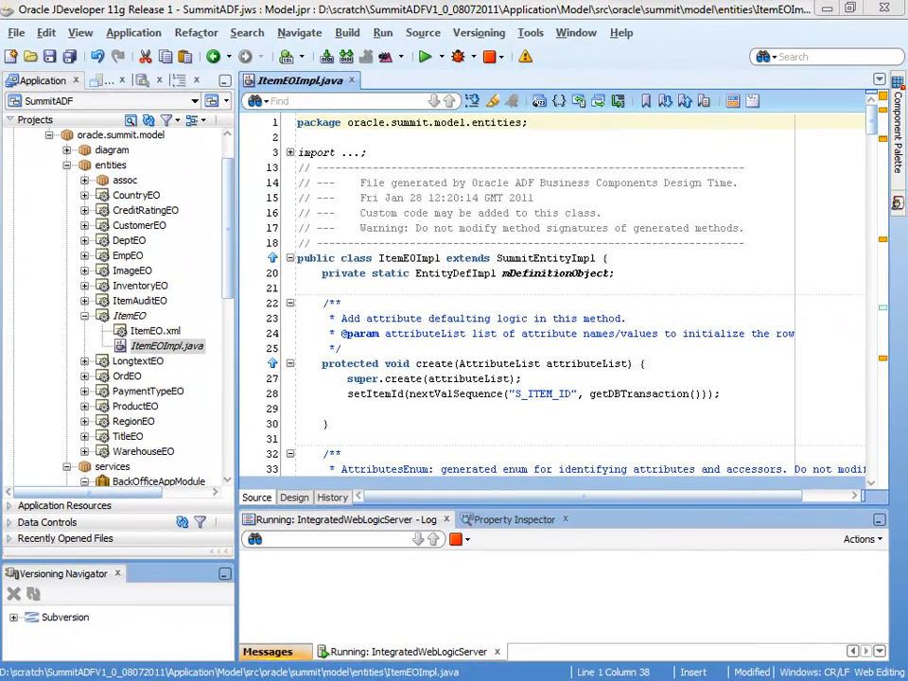
# - Insert a System.out.println via the sop template at the start of setQuantity and begin its string literal
pyautogui.click(613, 272)
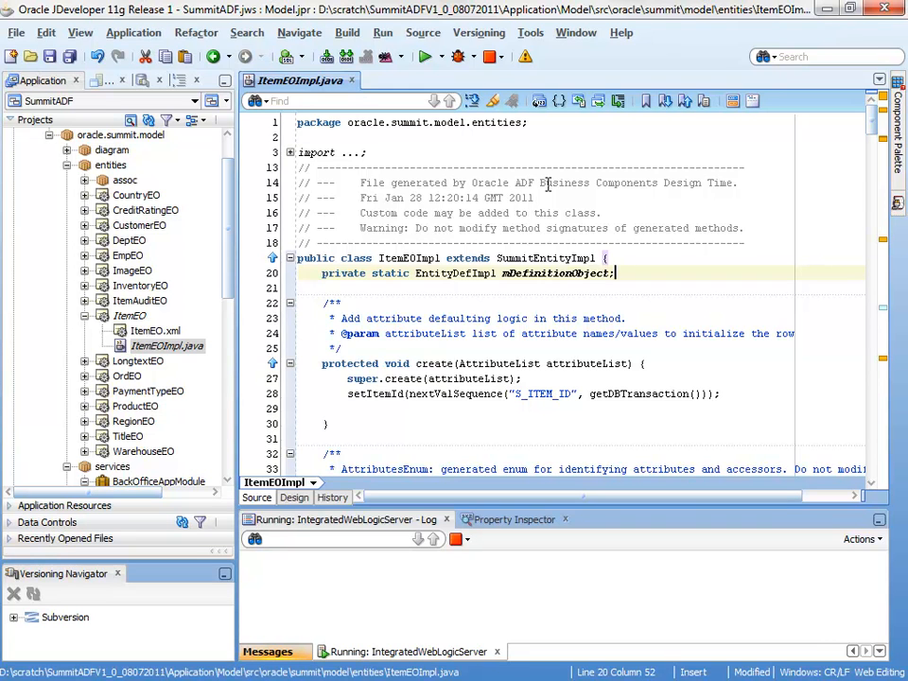
pyautogui.scroll(-3)
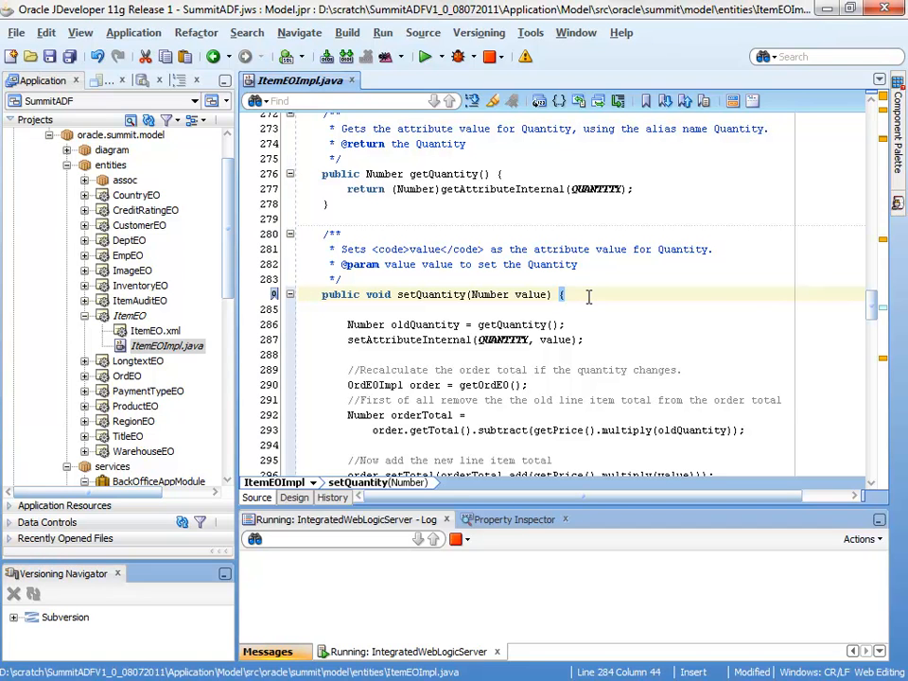
pyautogui.write('sop')
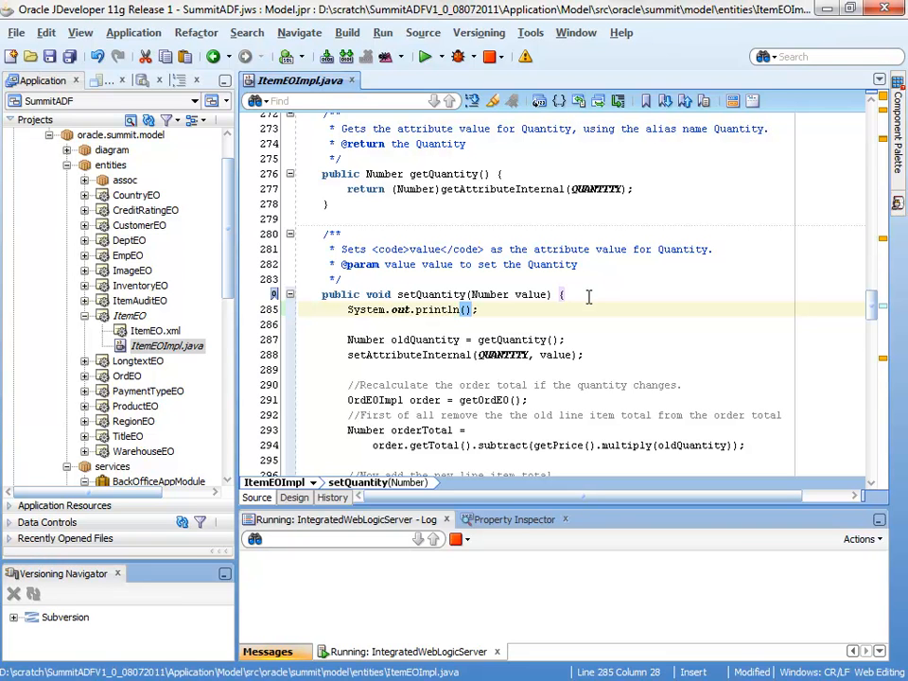
pyautogui.write('"')
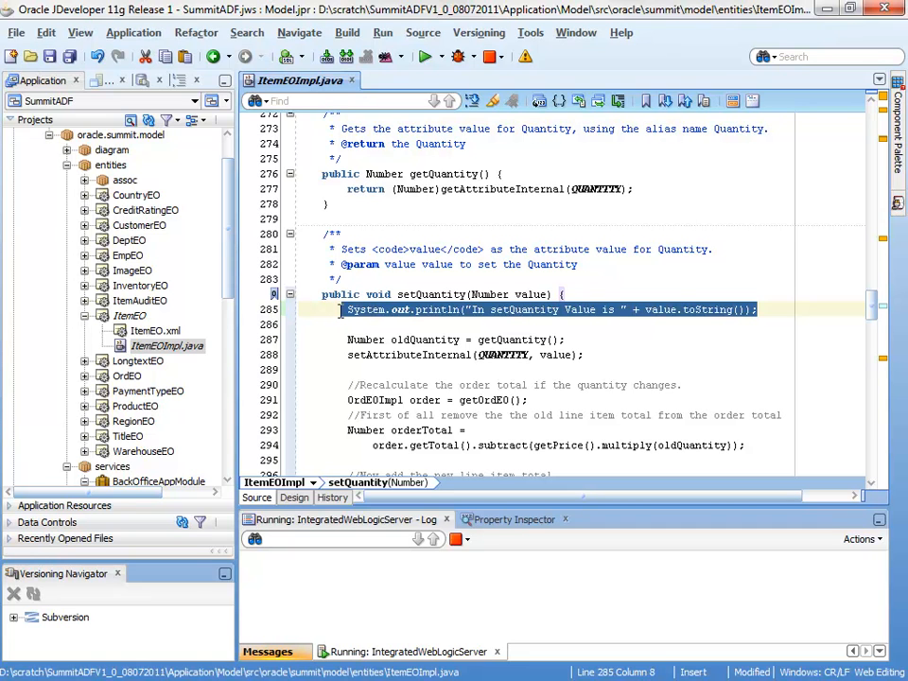
# - Remove the println line and start declaring a static ADFLogger field for ItemEOImpl
pyautogui.press('Delete')
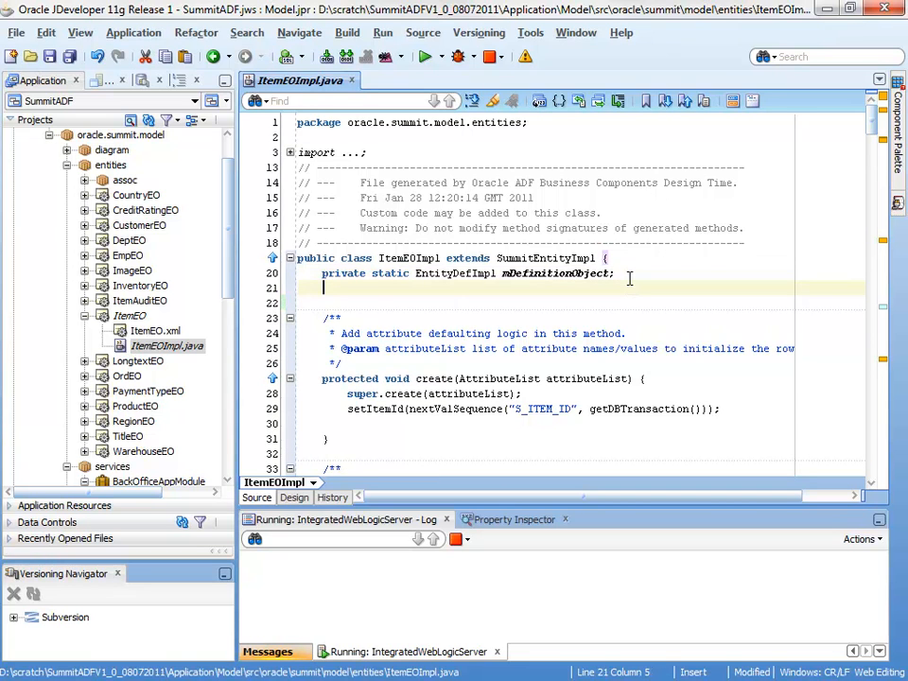
pyautogui.write('logger =')
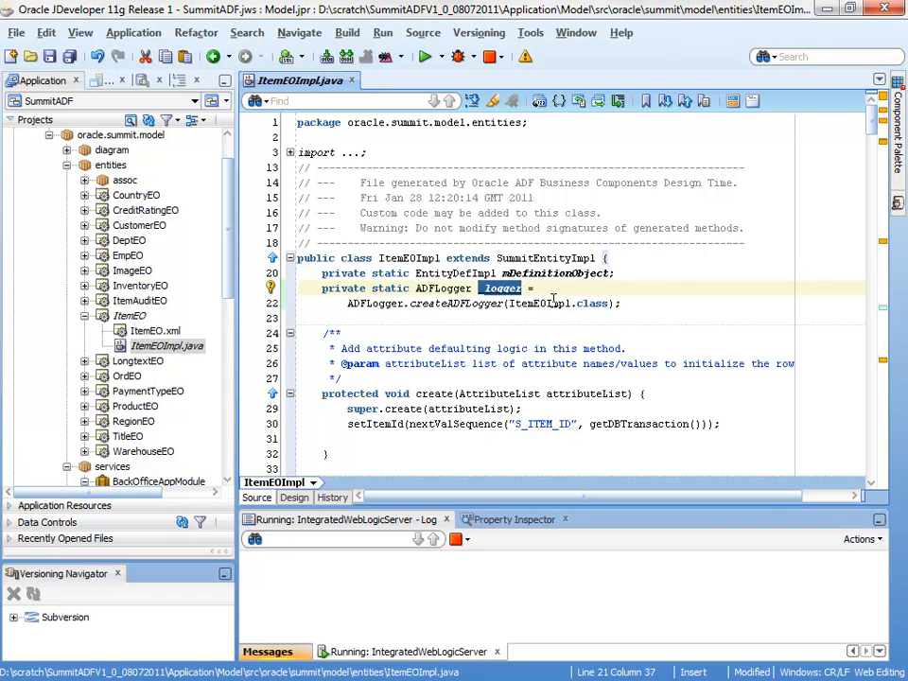
pyautogui.moveTo(552, 303)
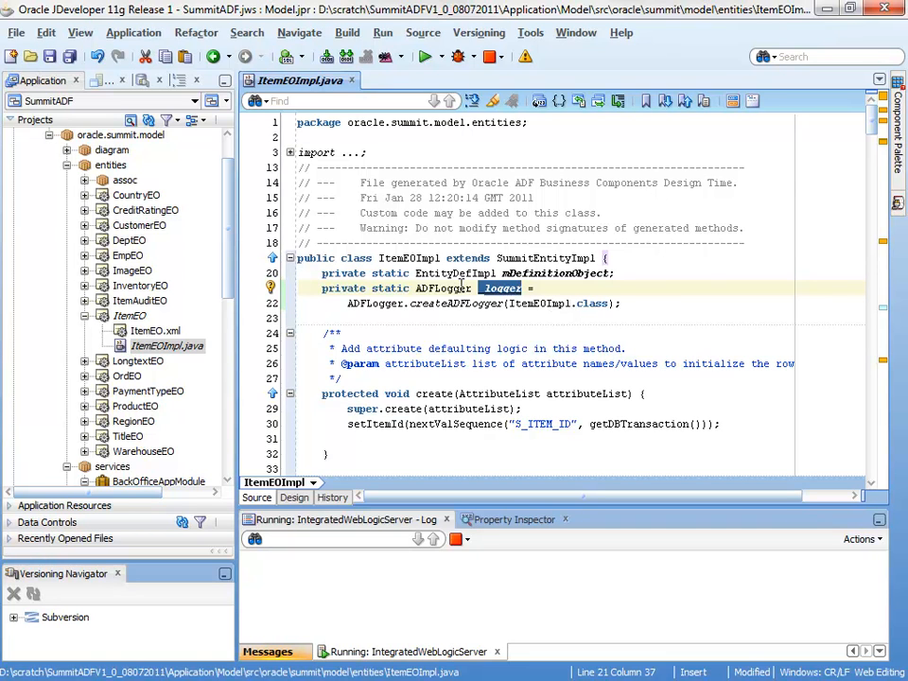
pyautogui.moveTo(655, 297)
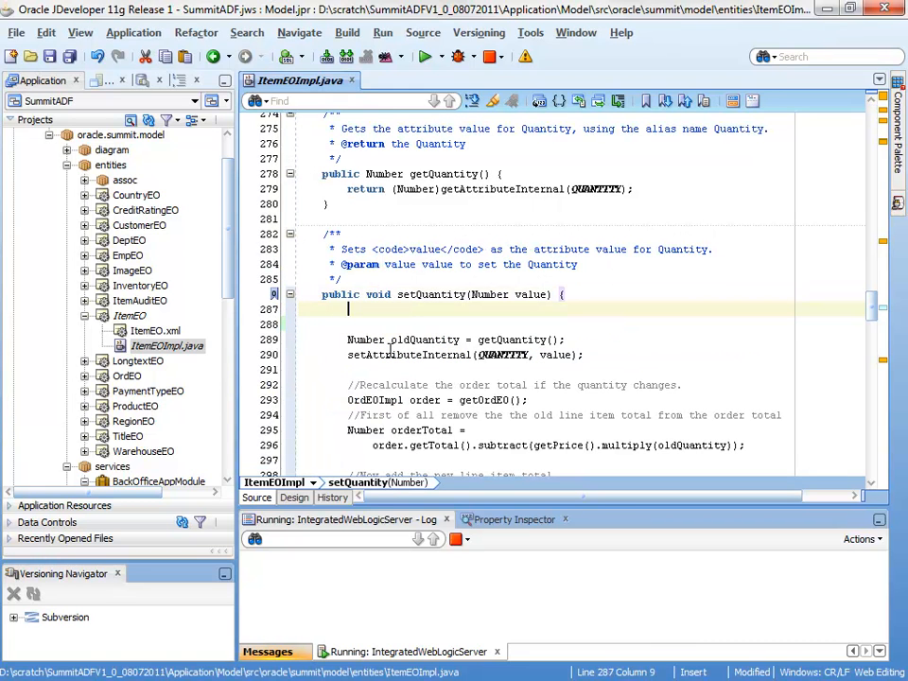
# - Add a _logger.info call in setQuantity logging "Value is" plus the quantity value
pyautogui.write('_logger.info("Information");')
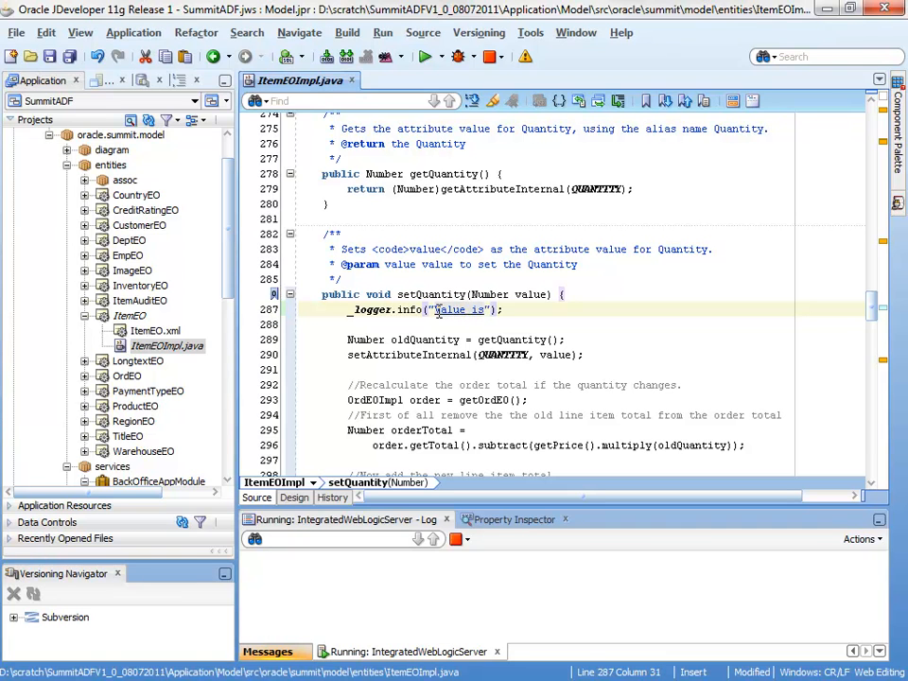
pyautogui.write('+')
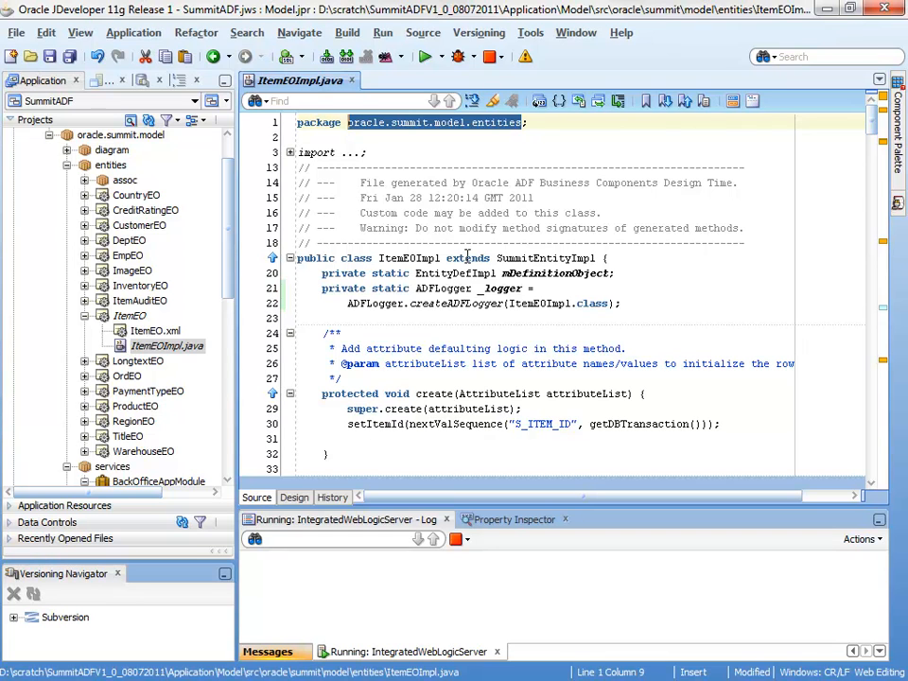
# - Reach the Oracle Diagnostic Logging configuration from the server log and select the root logger
pyautogui.click(858, 540)
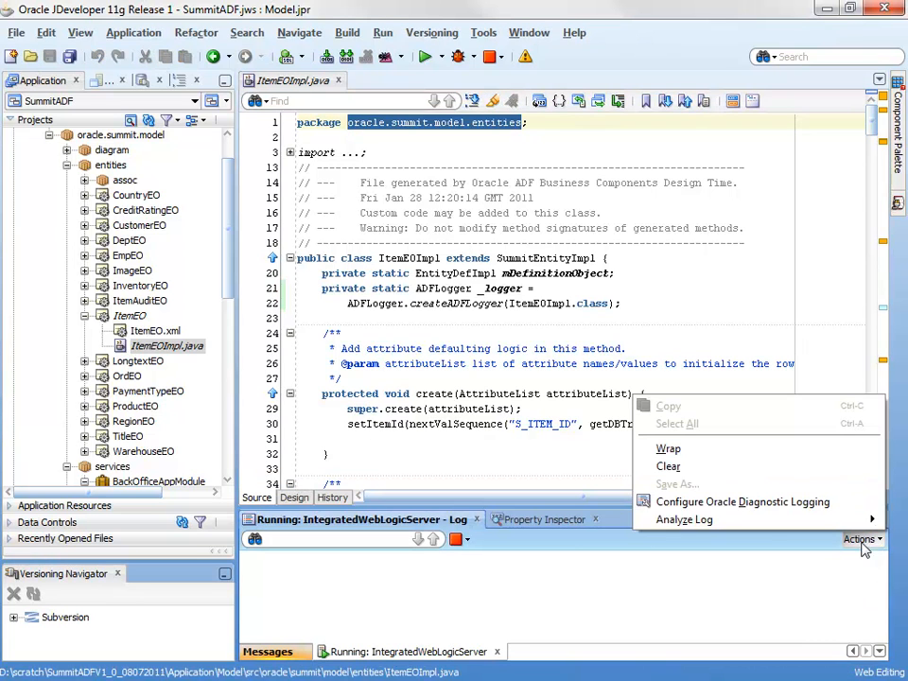
pyautogui.moveTo(741, 501)
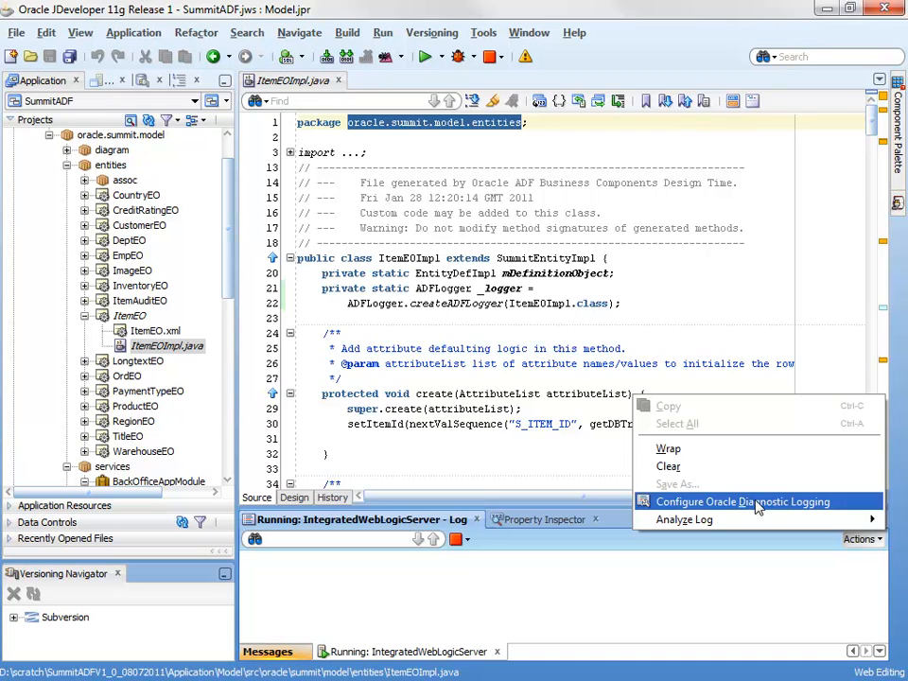
pyautogui.click(744, 501)
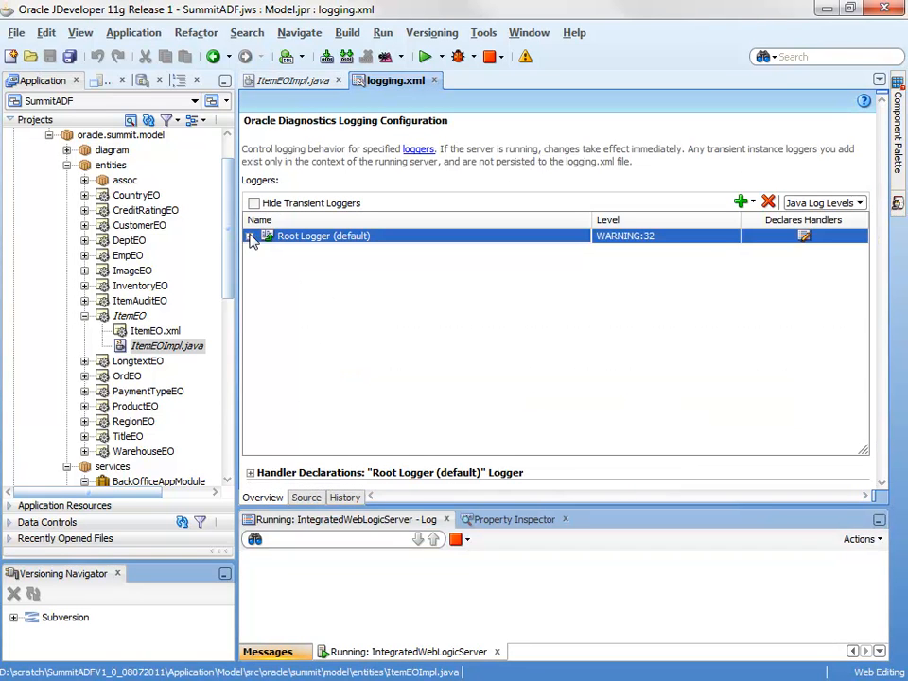
pyautogui.click(250, 235)
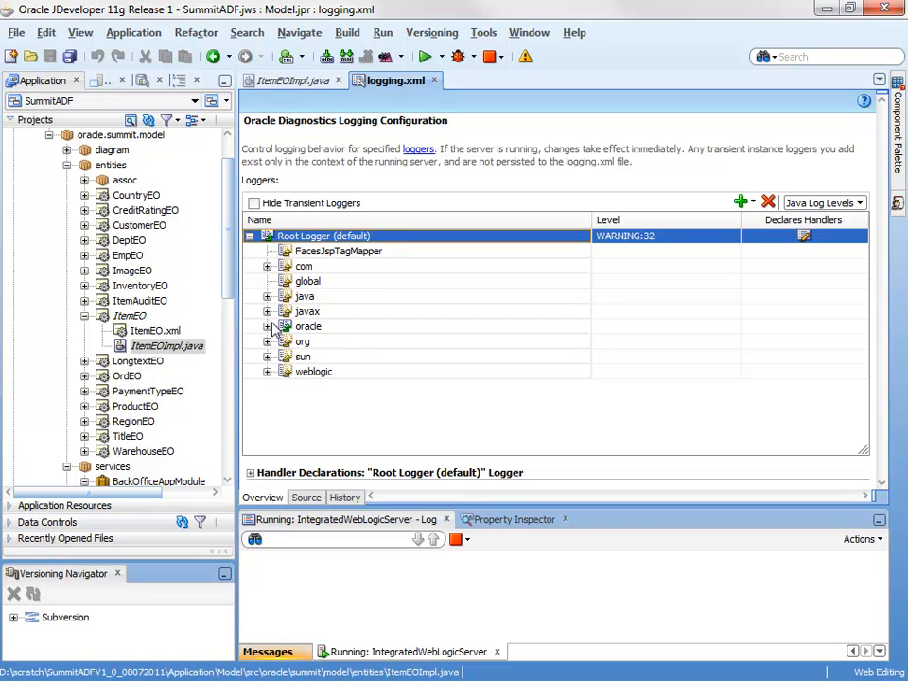
# - Expand the oracle logger, select oracle.adf and begin editing its log level
pyautogui.click(269, 325)
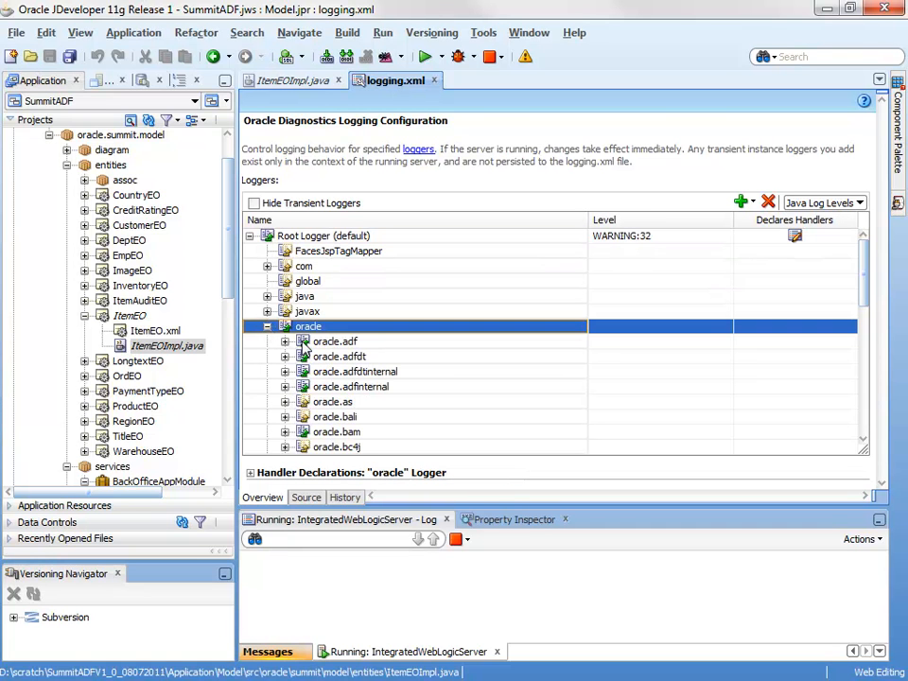
pyautogui.moveTo(530, 338)
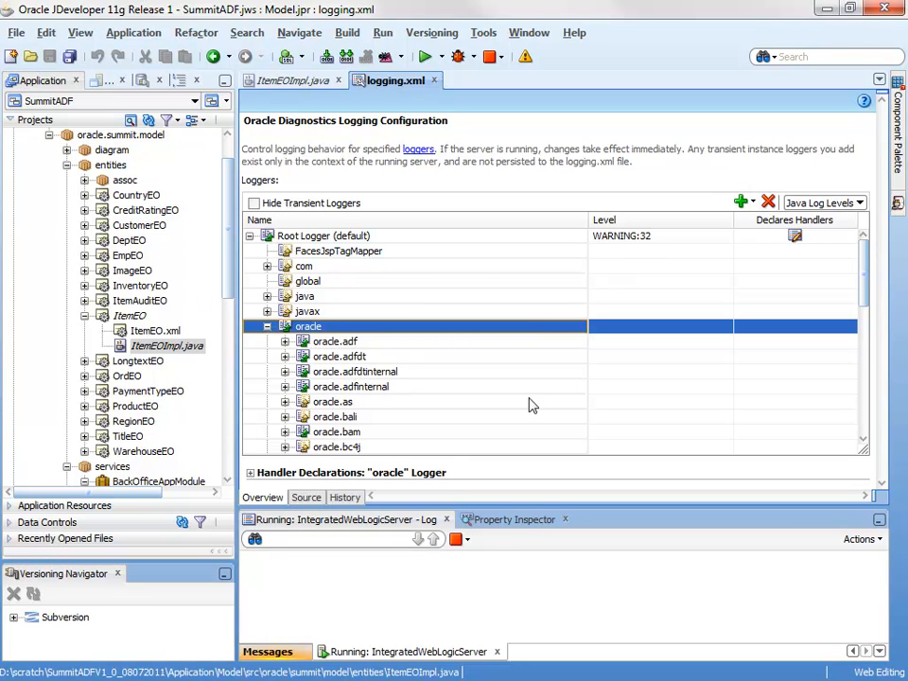
pyautogui.click(333, 341)
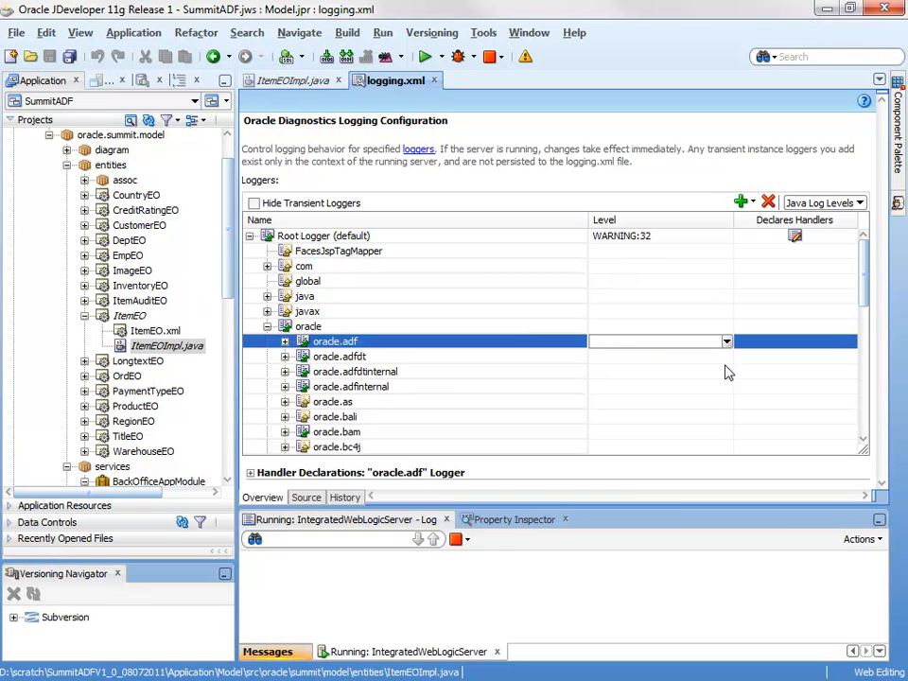
pyautogui.click(742, 201)
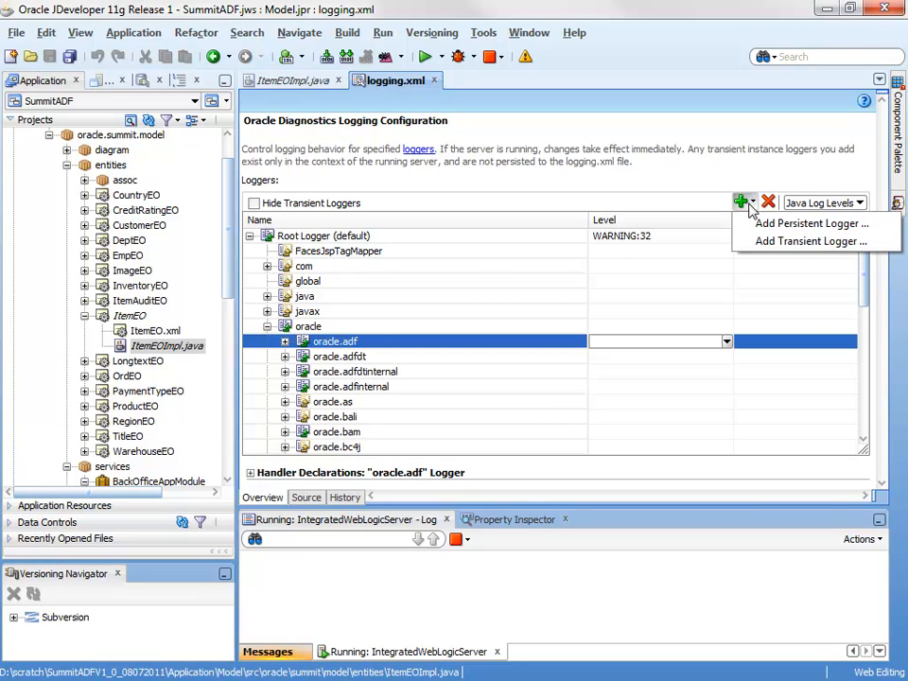
pyautogui.moveTo(760, 269)
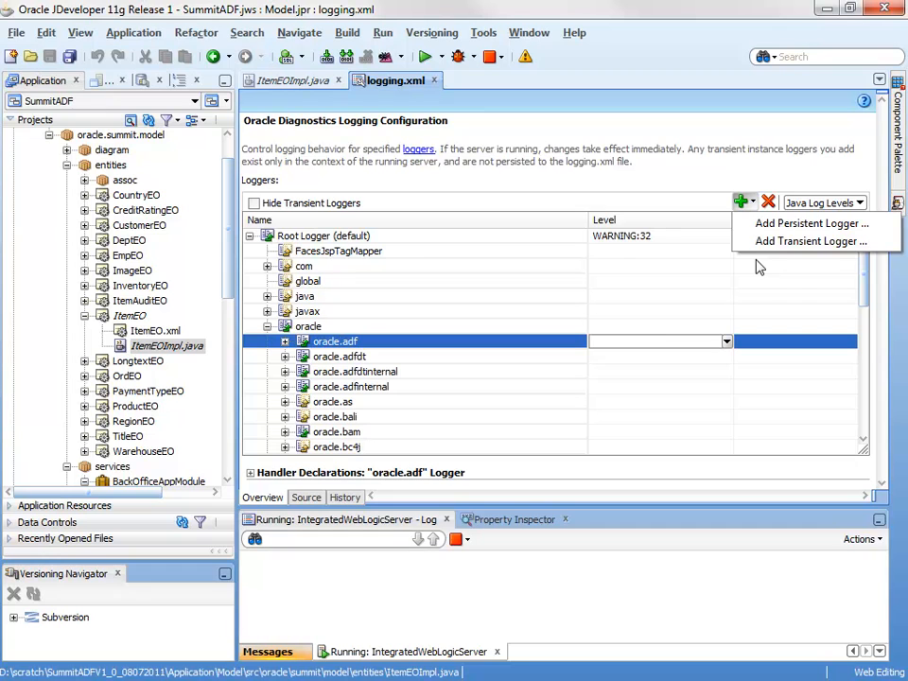
pyautogui.moveTo(757, 265)
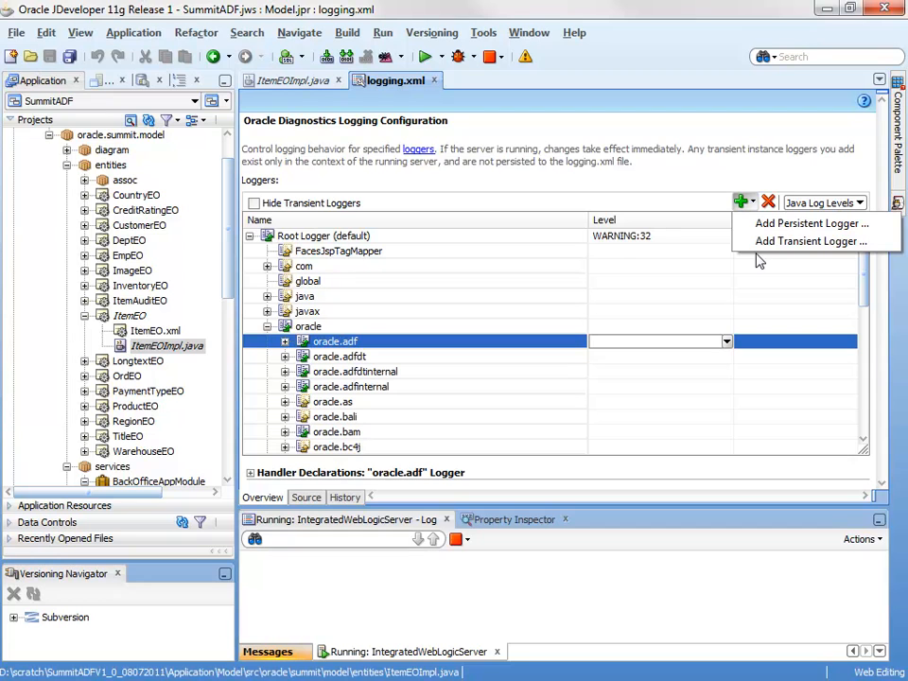
pyautogui.moveTo(810, 242)
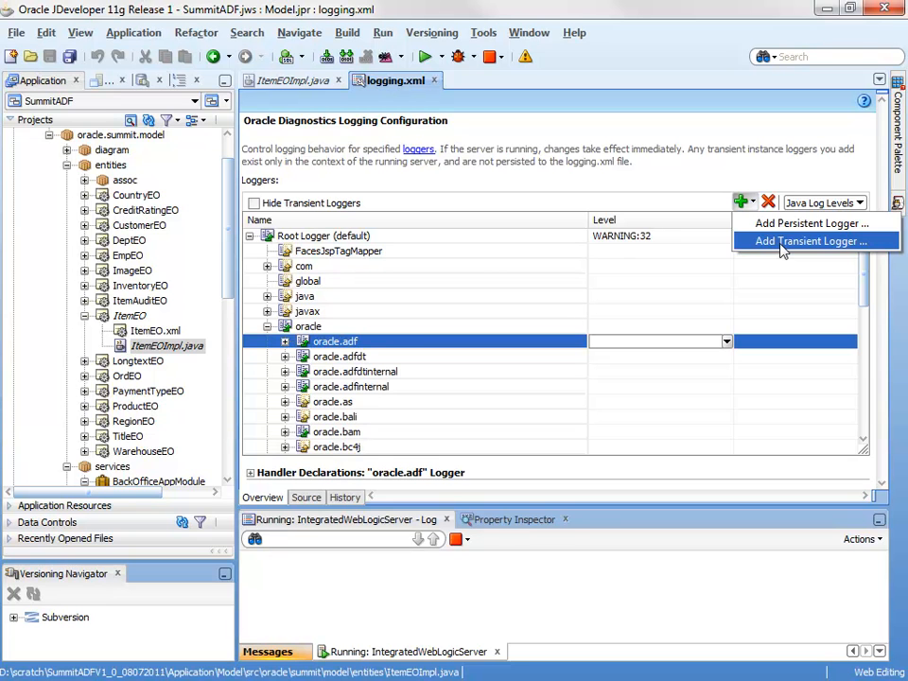
# - Start adding a transient logger from the Add dropdown
pyautogui.click(810, 240)
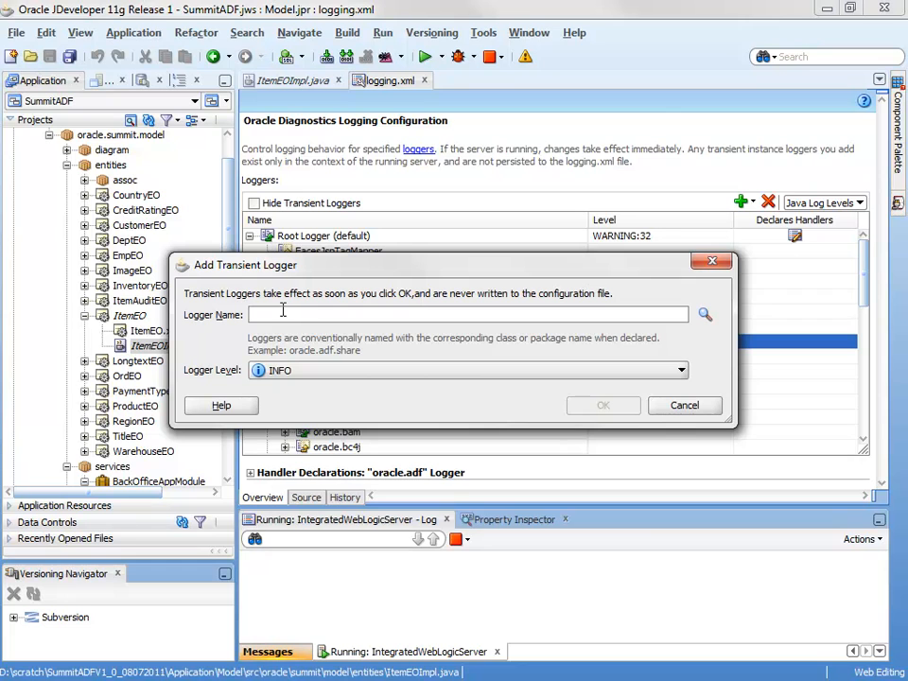
# - Add a transient logger named oracle.summit.model.entities at INFO level
pyautogui.write('oracle.summit.model.entities')
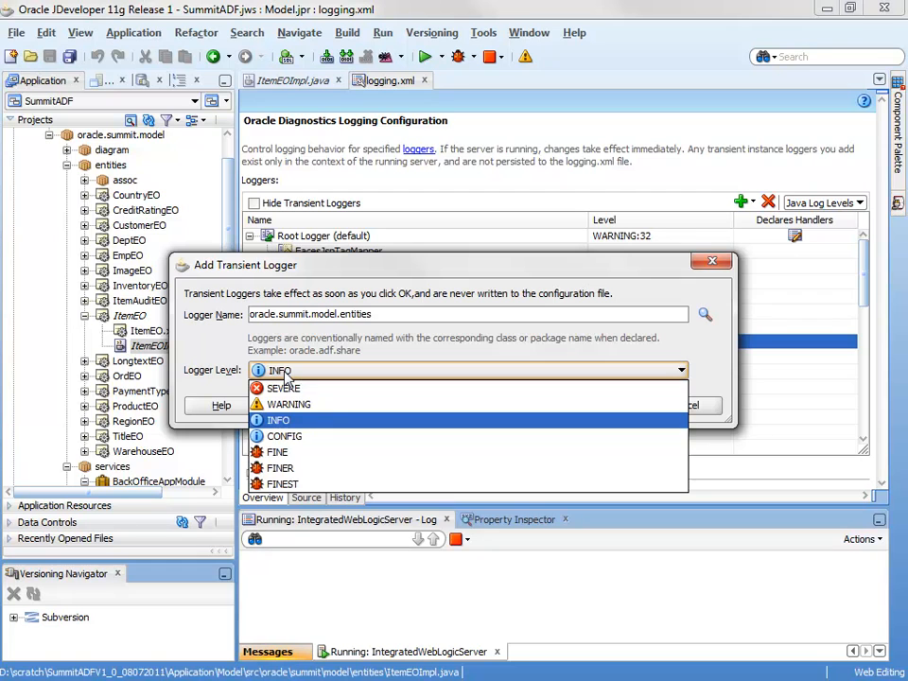
pyautogui.moveTo(274, 420)
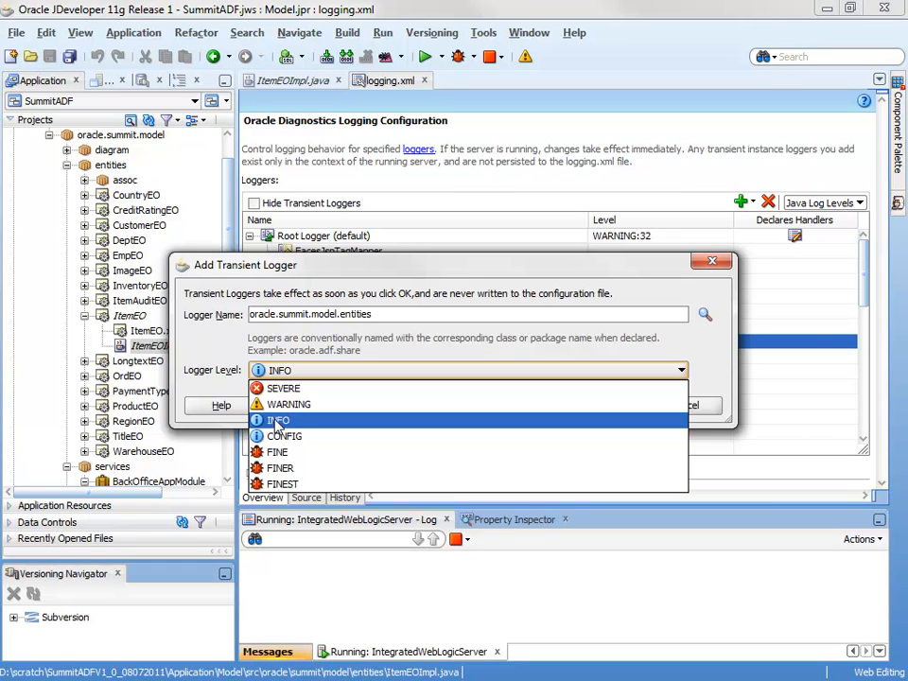
pyautogui.moveTo(284, 388)
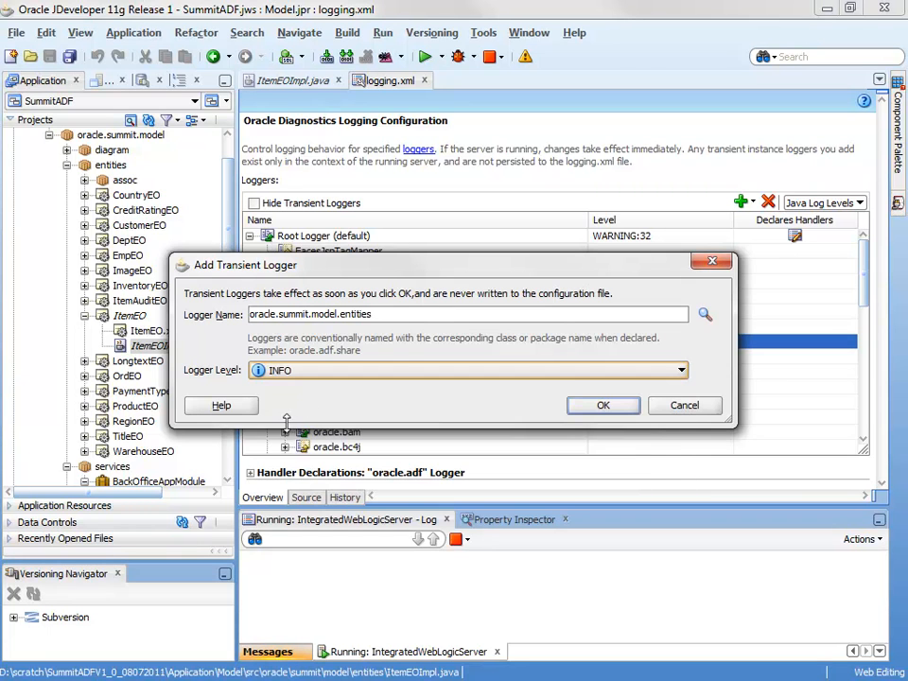
pyautogui.click(601, 405)
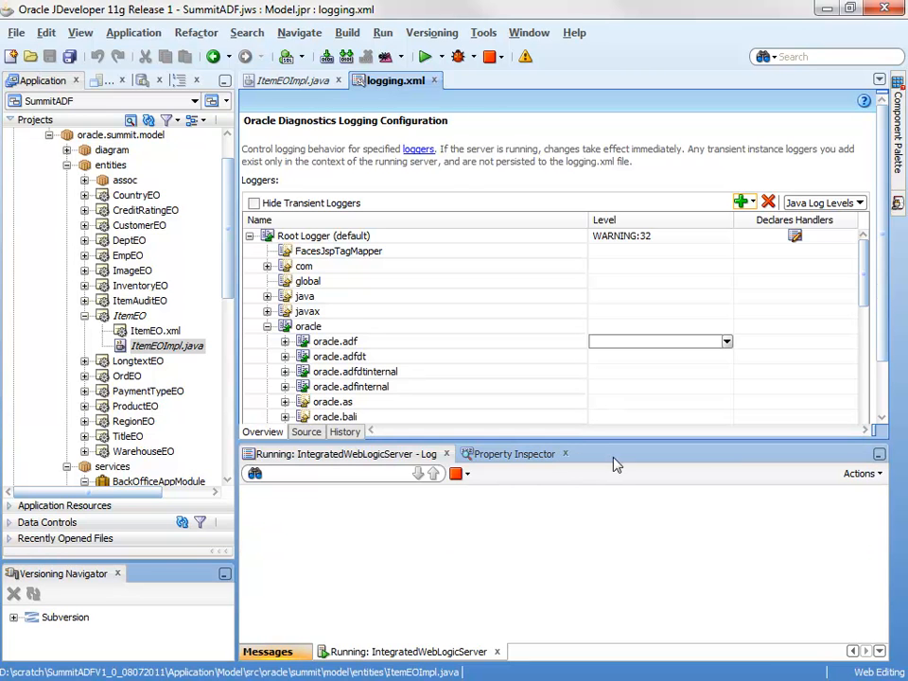
pyautogui.moveTo(572, 492)
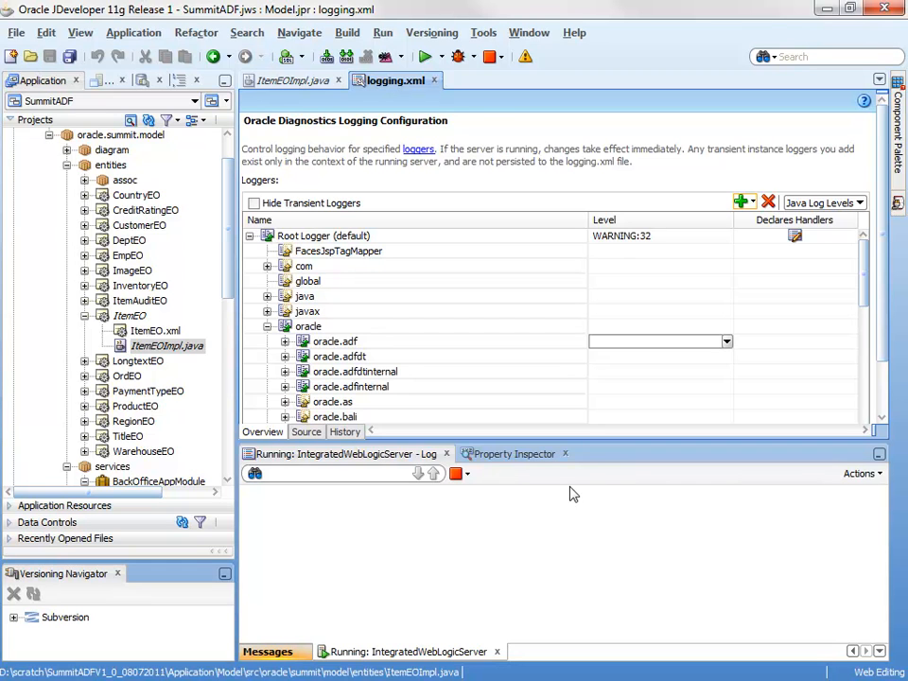
pyautogui.moveTo(572, 492)
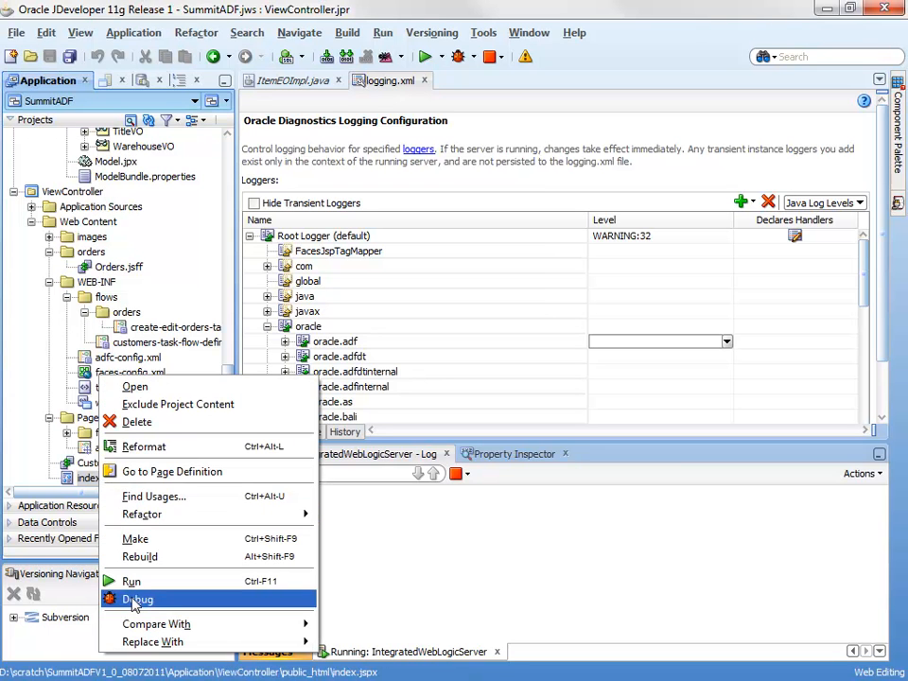
# - Debug index.jspx so Summit ADF deploys to the integrated WebLogic server
pyautogui.click(136, 598)
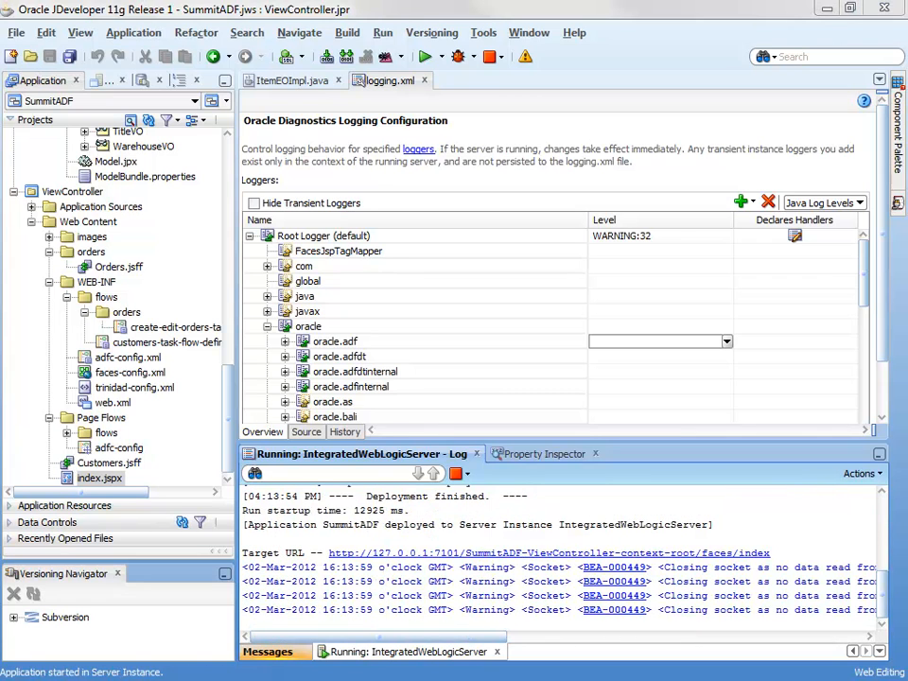
# - Bring up the running application and show order 168's details on the Order tab
pyautogui.click(547, 553)
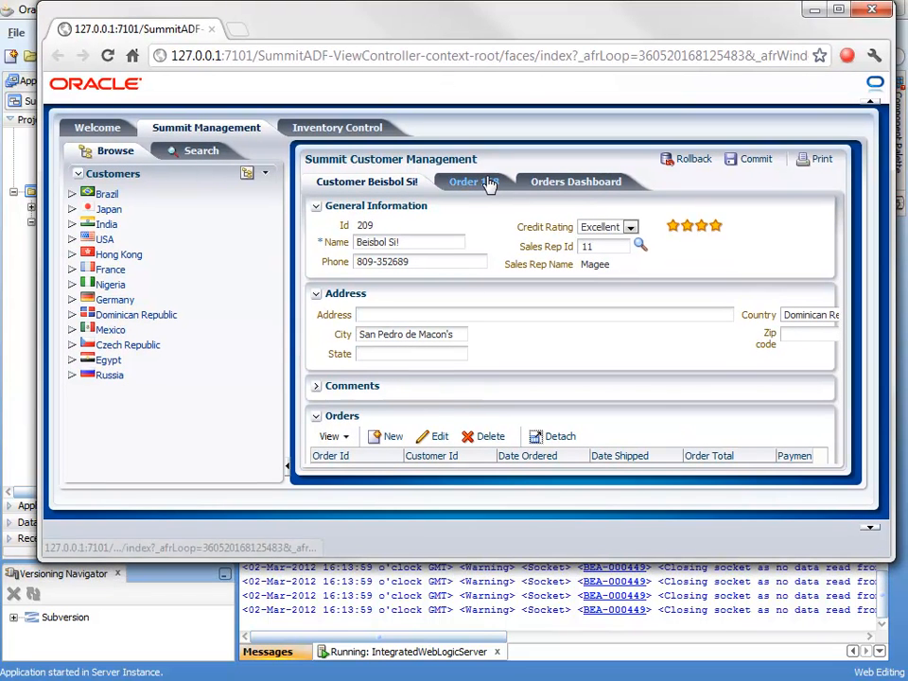
pyautogui.click(469, 182)
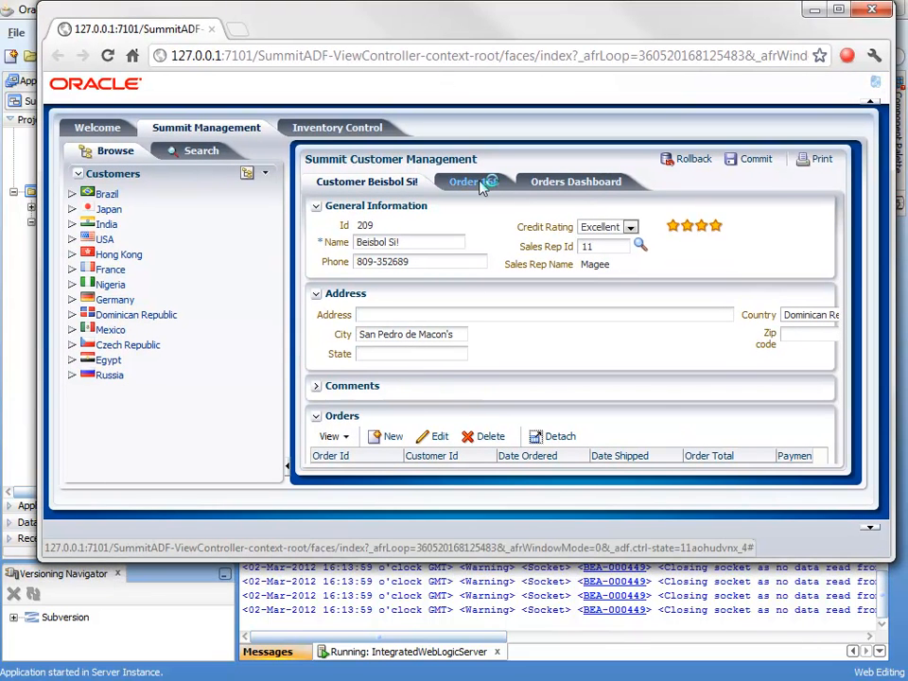
pyautogui.click(468, 182)
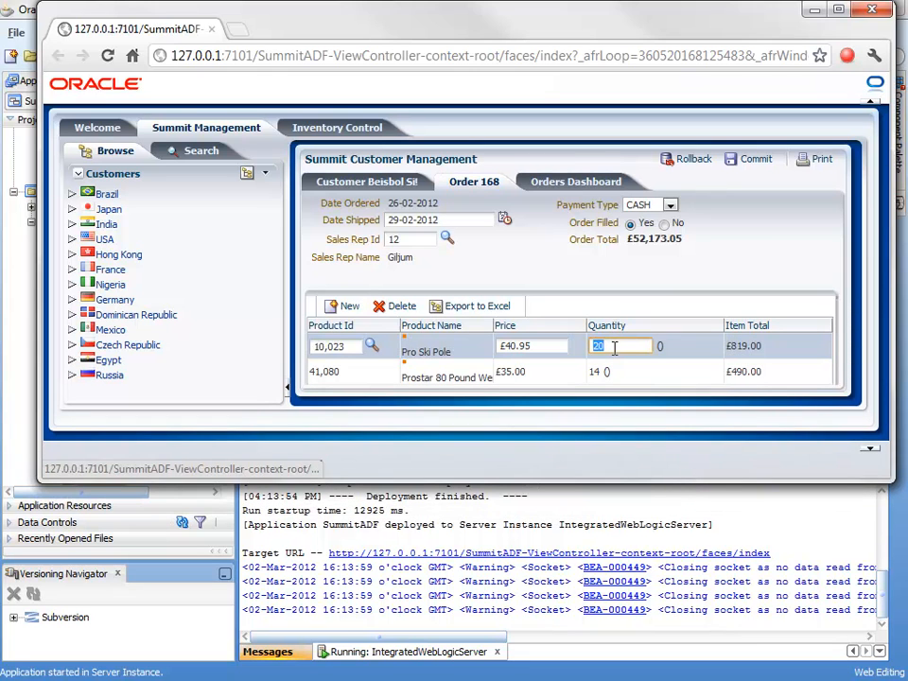
# - Set the two line-item quantities to 25 and 22 and commit the edits
pyautogui.write('25')
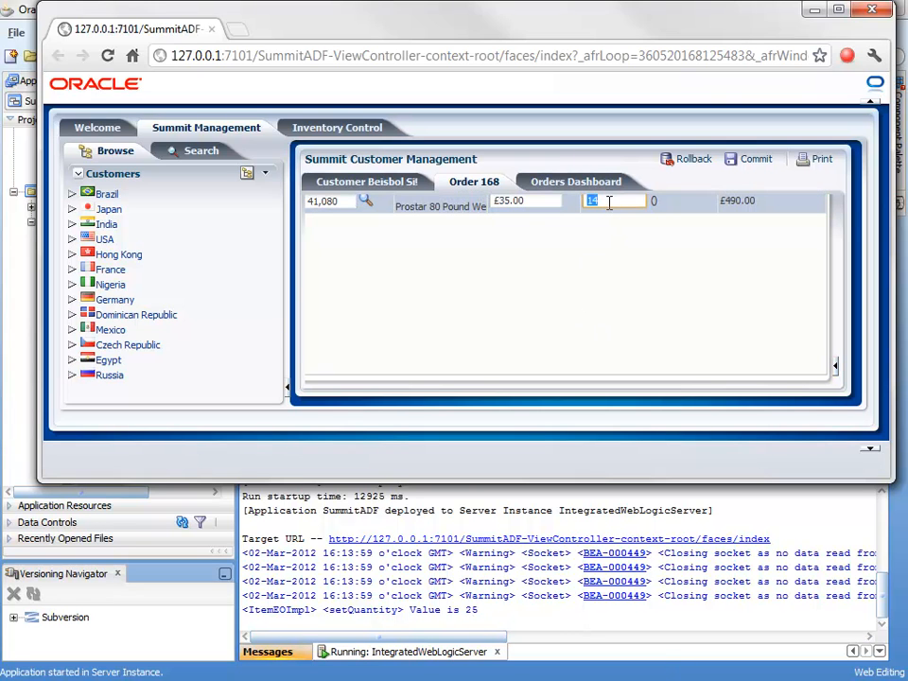
pyautogui.write('22')
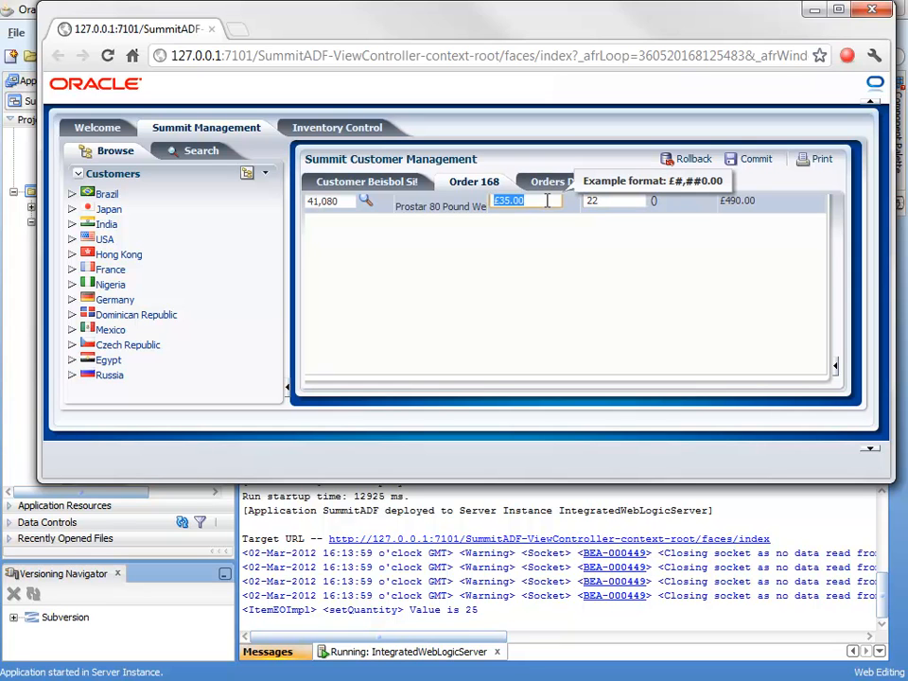
pyautogui.moveTo(856, 346)
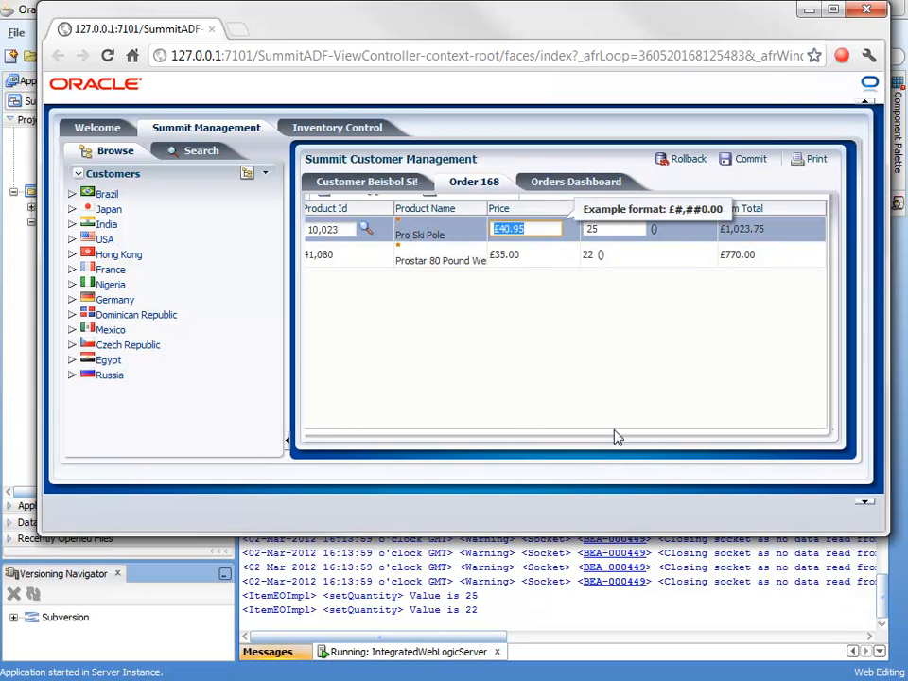
pyautogui.click(567, 254)
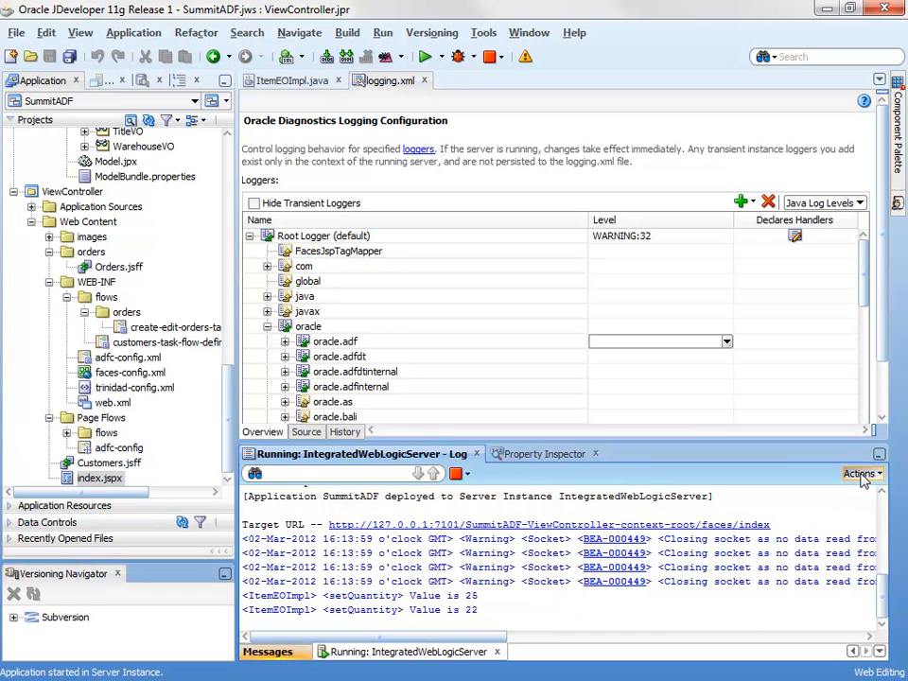
# - Launch the Oracle Diagnostic Log Analyzer on the console log and switch to By Log Message
pyautogui.click(860, 473)
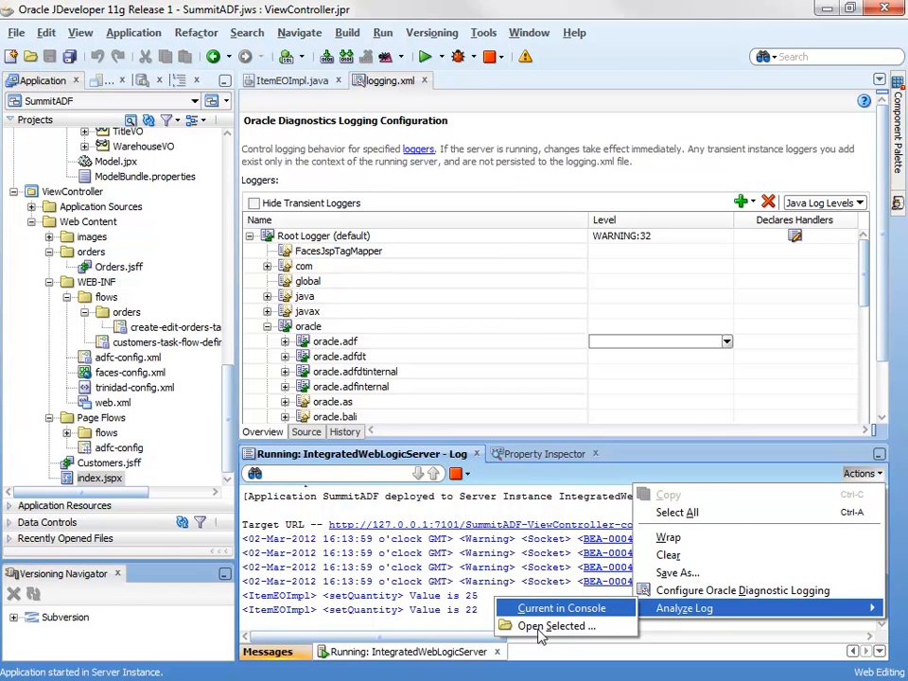
pyautogui.click(683, 609)
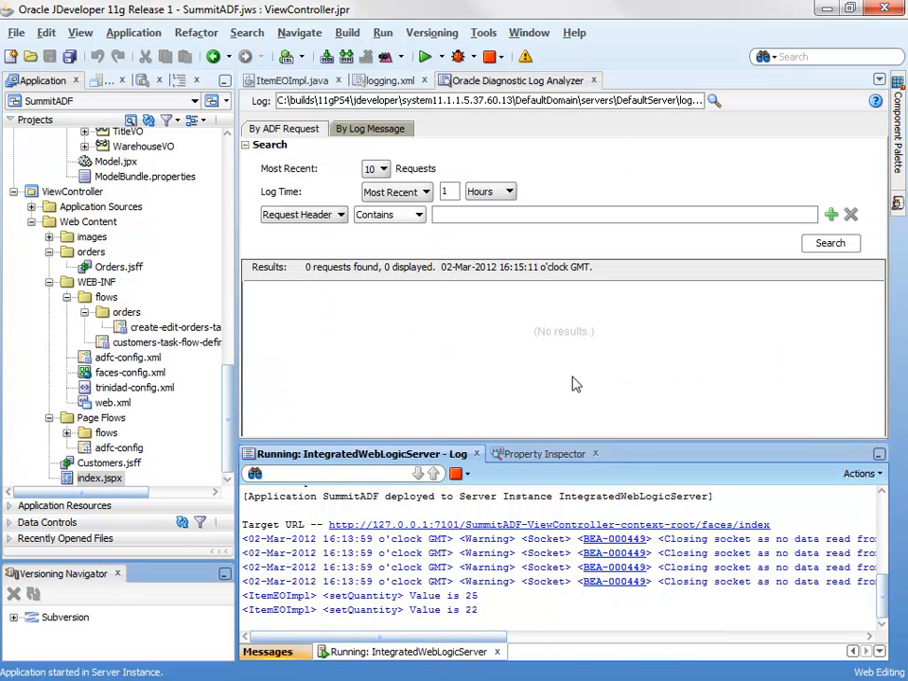
pyautogui.click(371, 129)
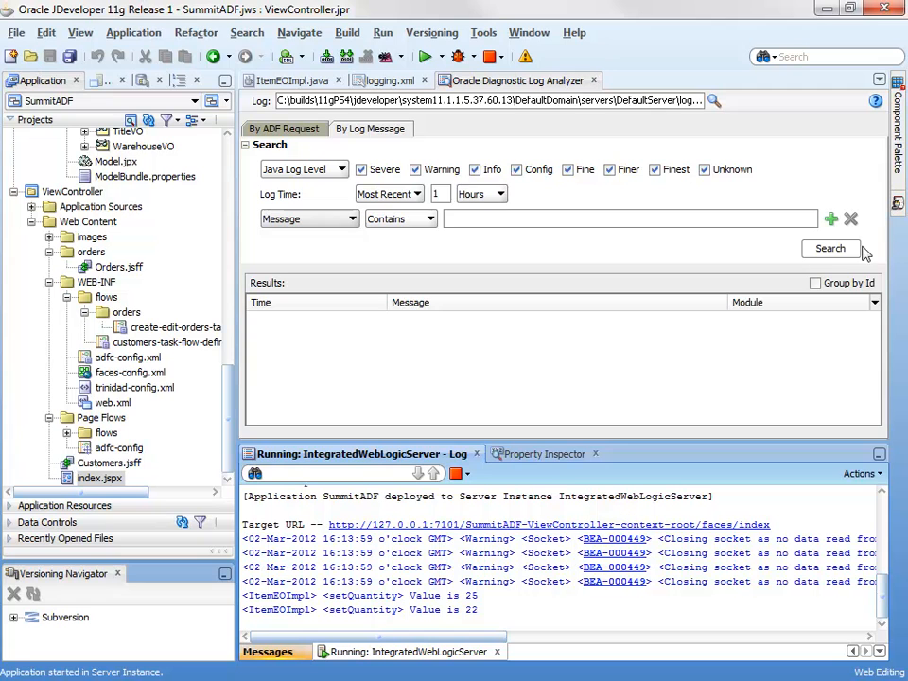
pyautogui.moveTo(322, 187)
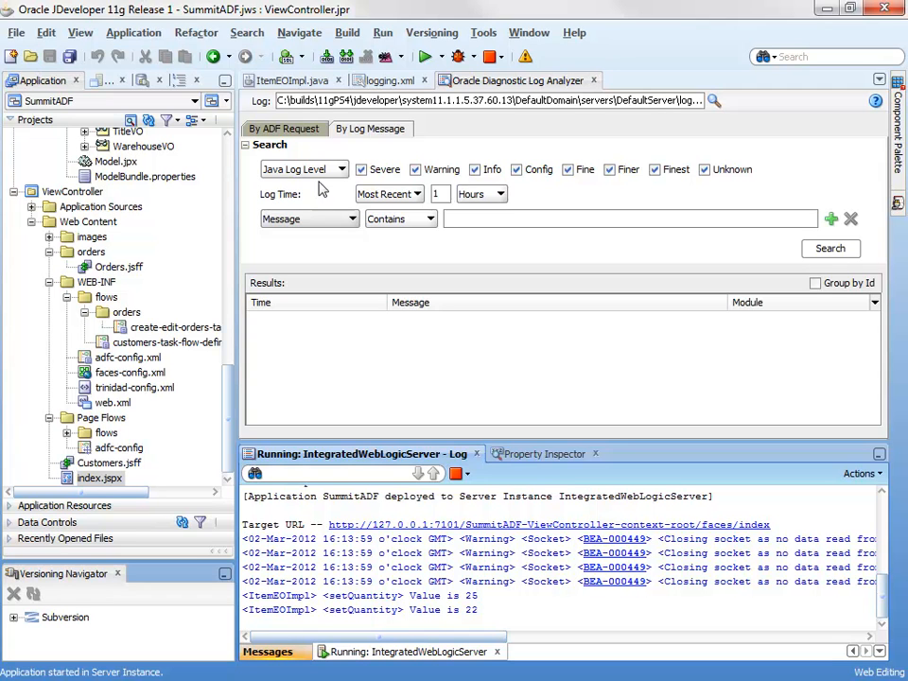
# - Set the Log Time filter to the most recent 3 minutes
pyautogui.click(414, 170)
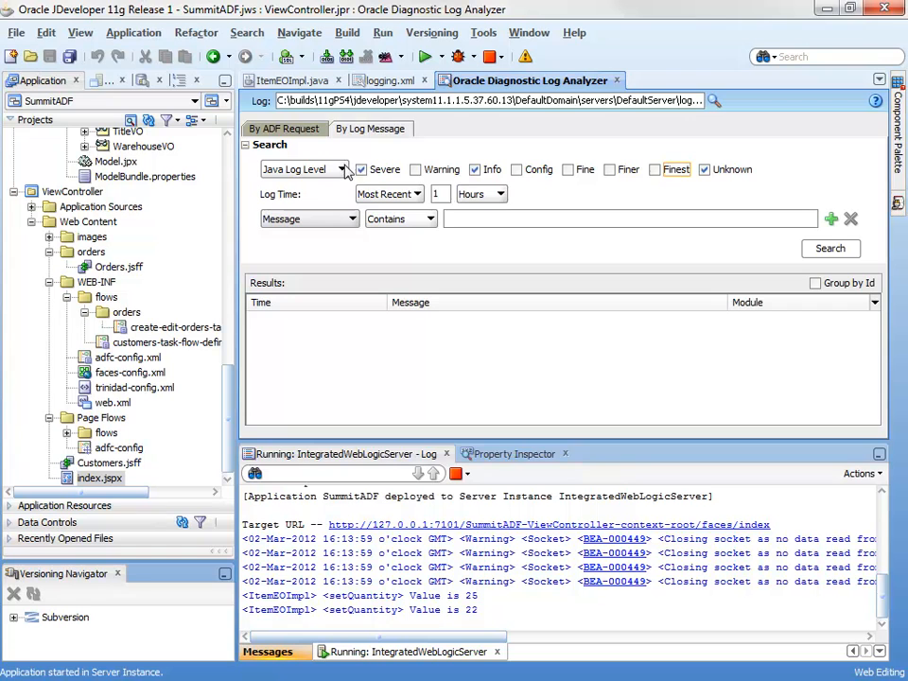
pyautogui.click(362, 170)
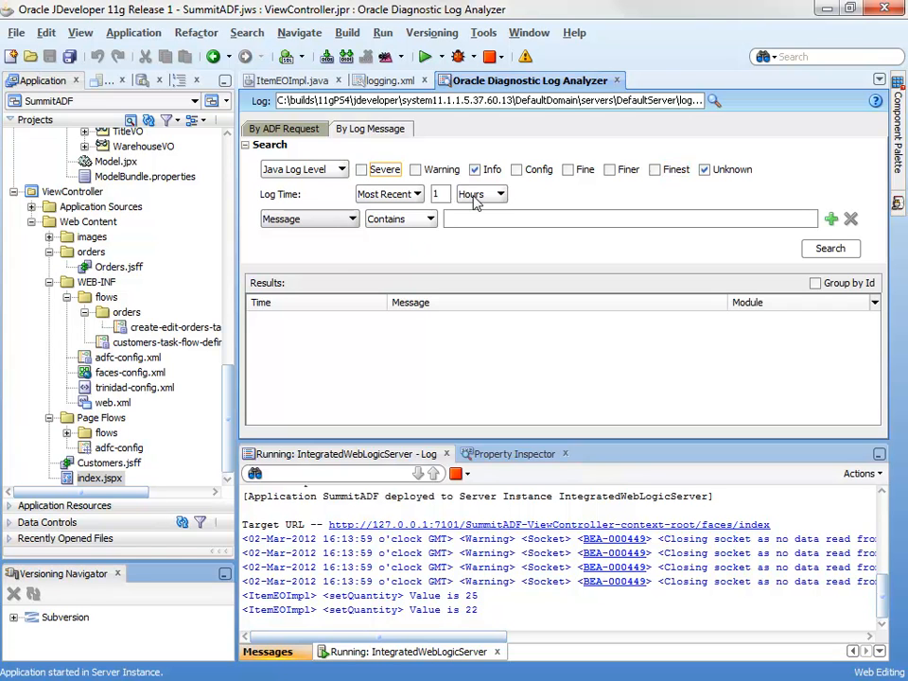
pyautogui.click(502, 193)
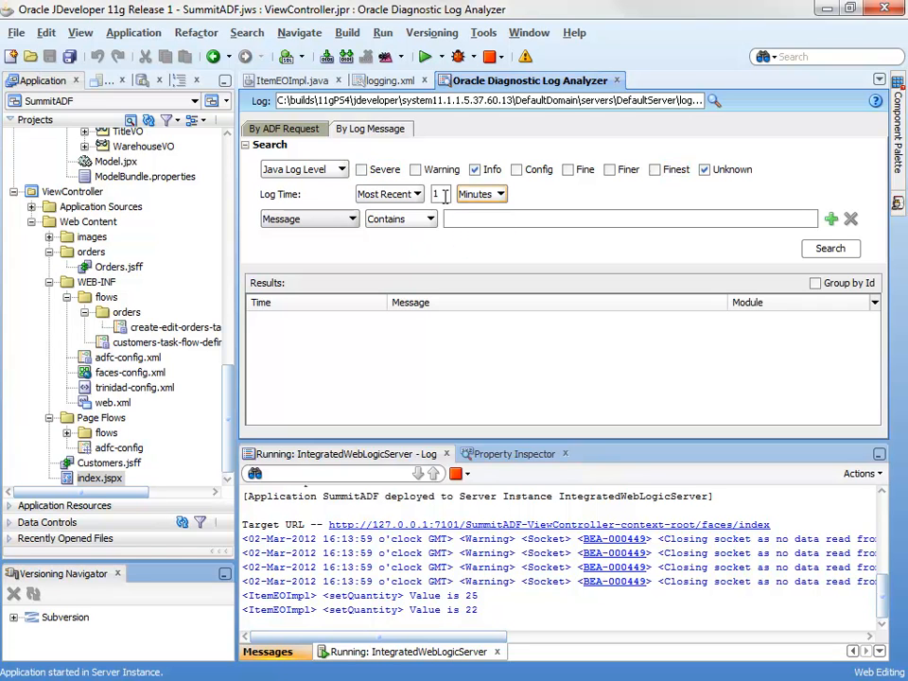
pyautogui.write('3')
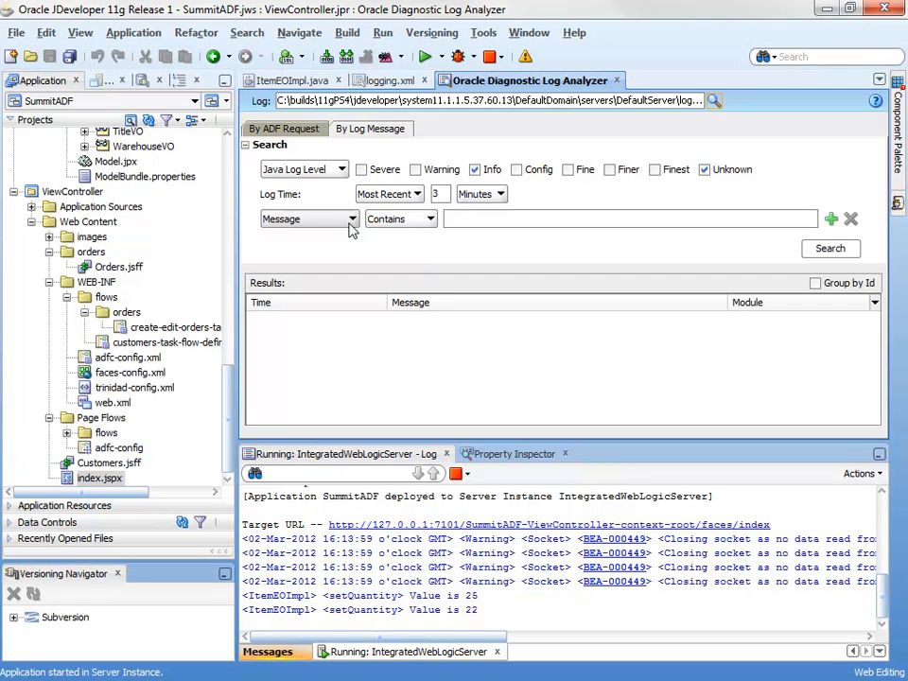
pyautogui.moveTo(869, 248)
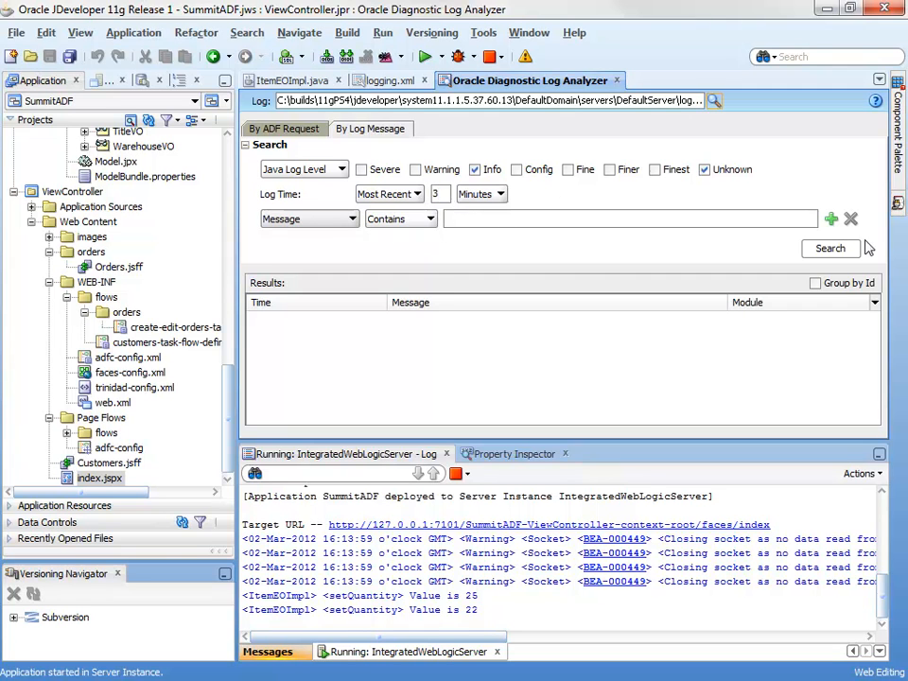
# - Search the log for the Value is 22 and Value is 25 messages and show those related by request to the 22 entry
pyautogui.click(829, 248)
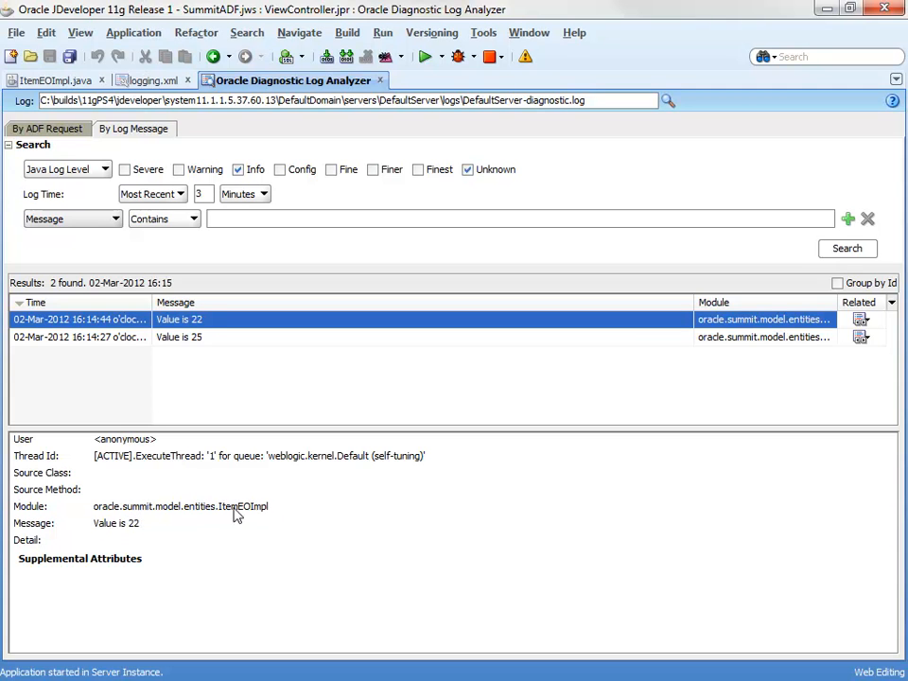
pyautogui.moveTo(49, 557)
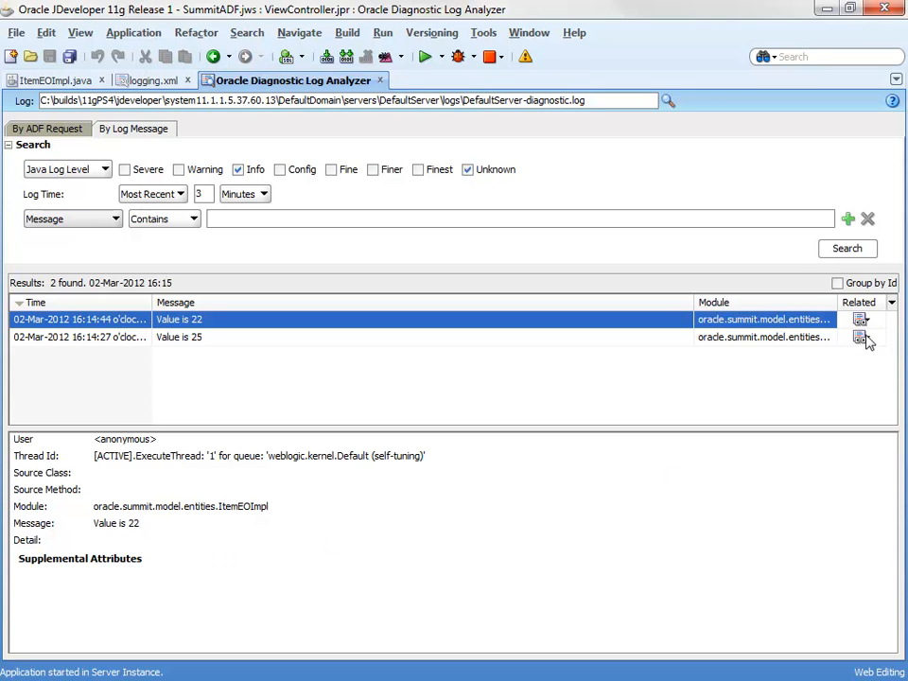
pyautogui.click(859, 318)
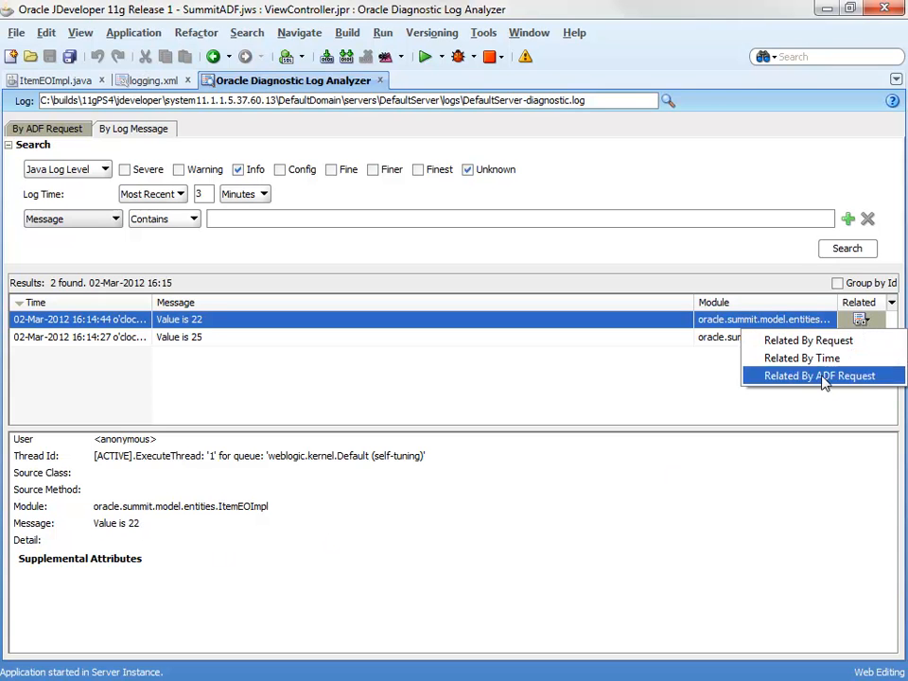
pyautogui.moveTo(802, 358)
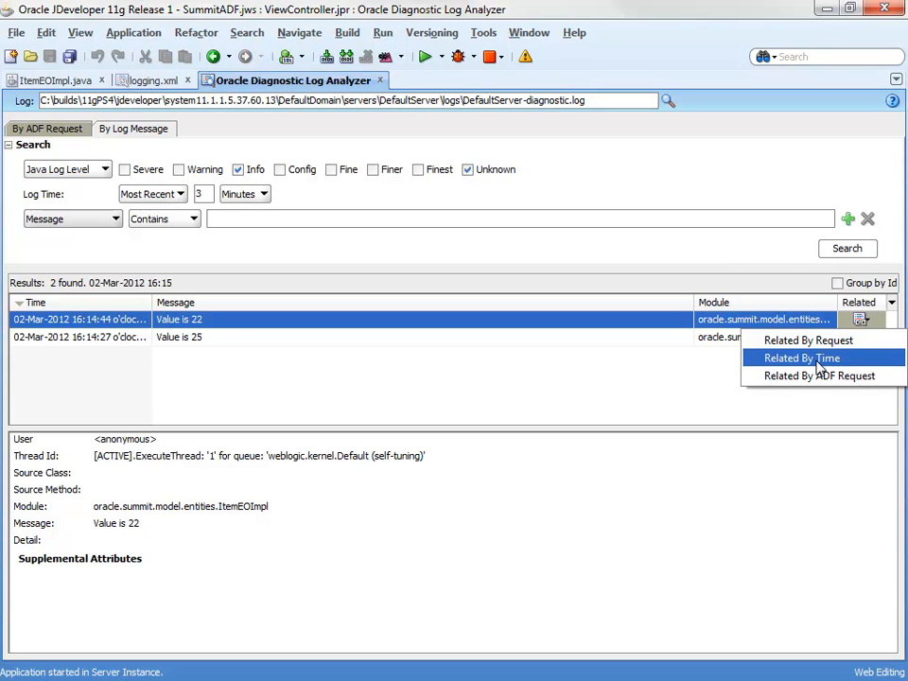
pyautogui.click(808, 341)
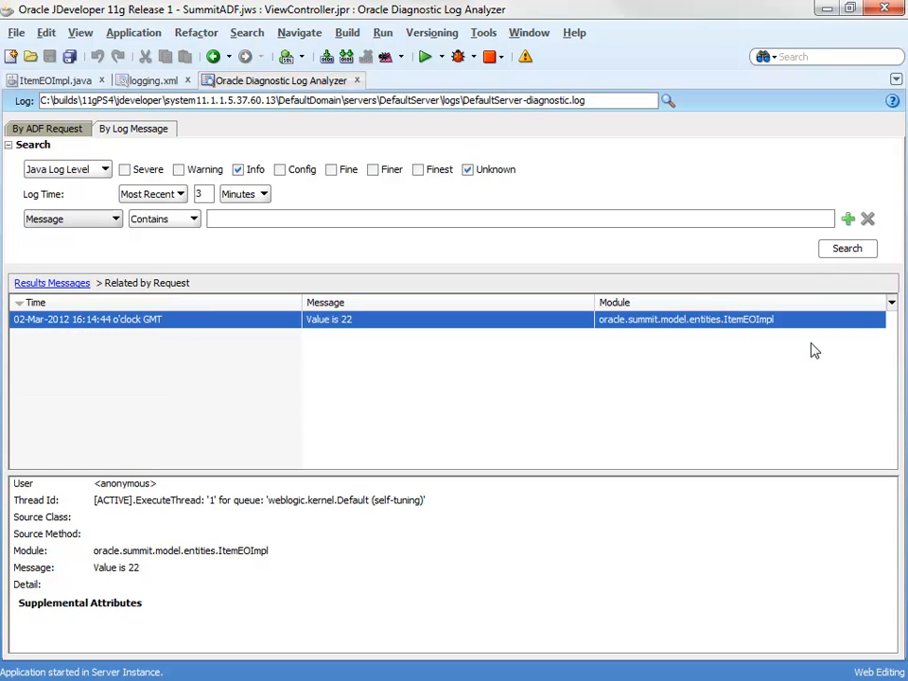
pyautogui.moveTo(741, 318)
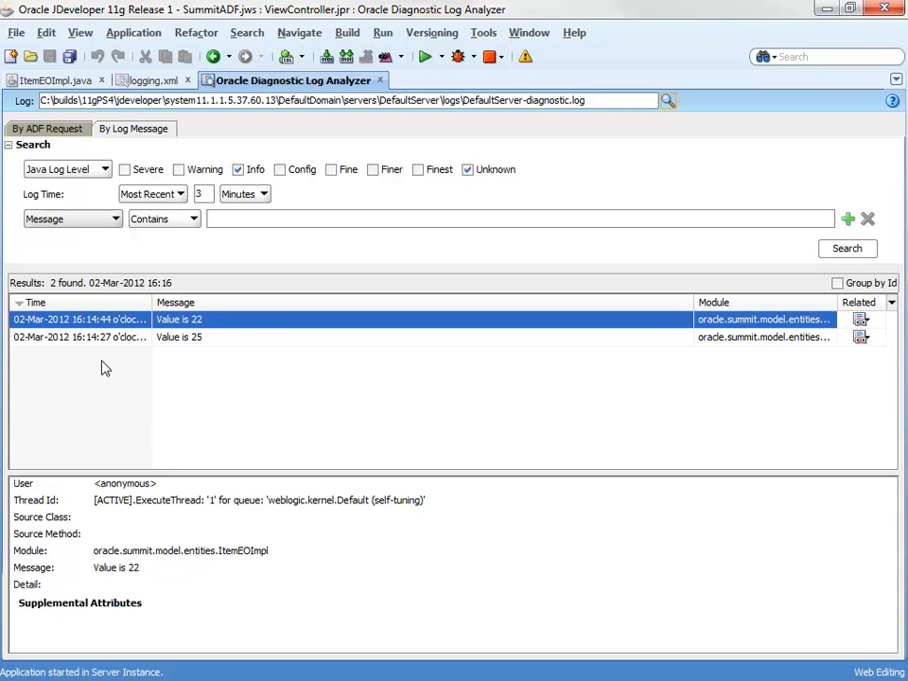
pyautogui.moveTo(121, 367)
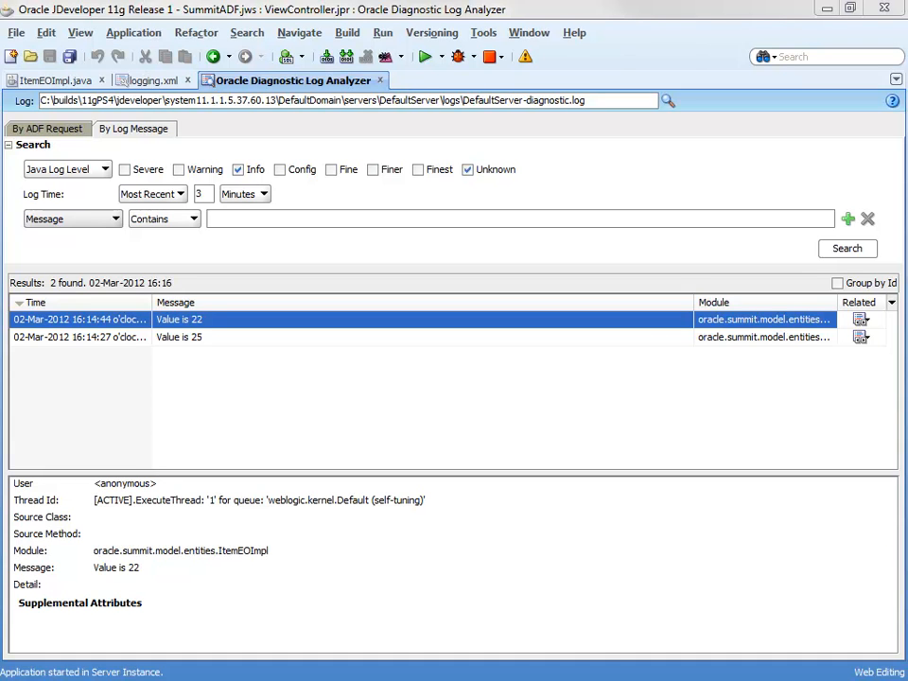
pyautogui.moveTo(742, 405)
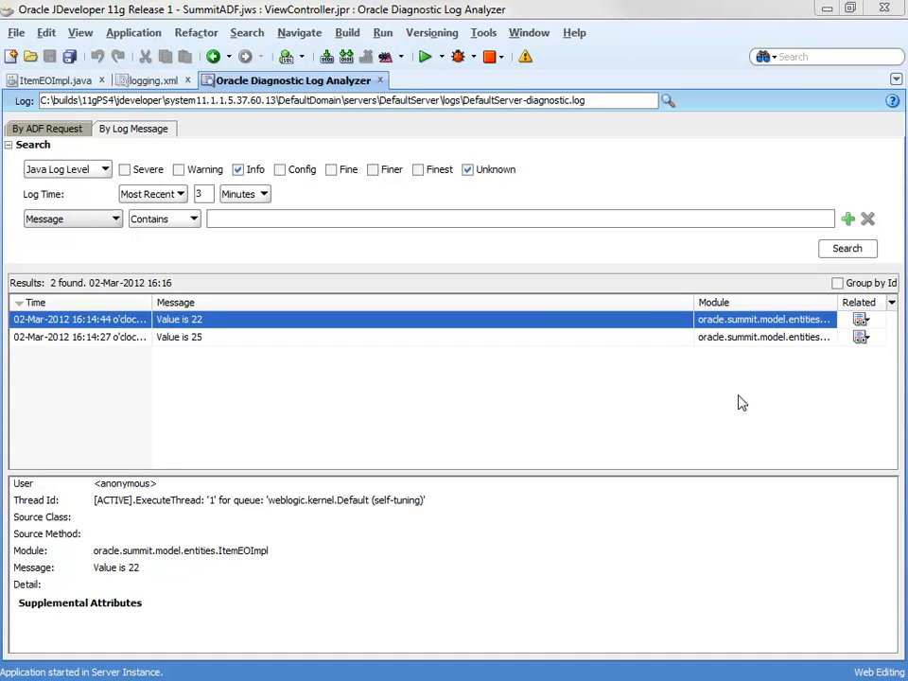
pyautogui.moveTo(732, 405)
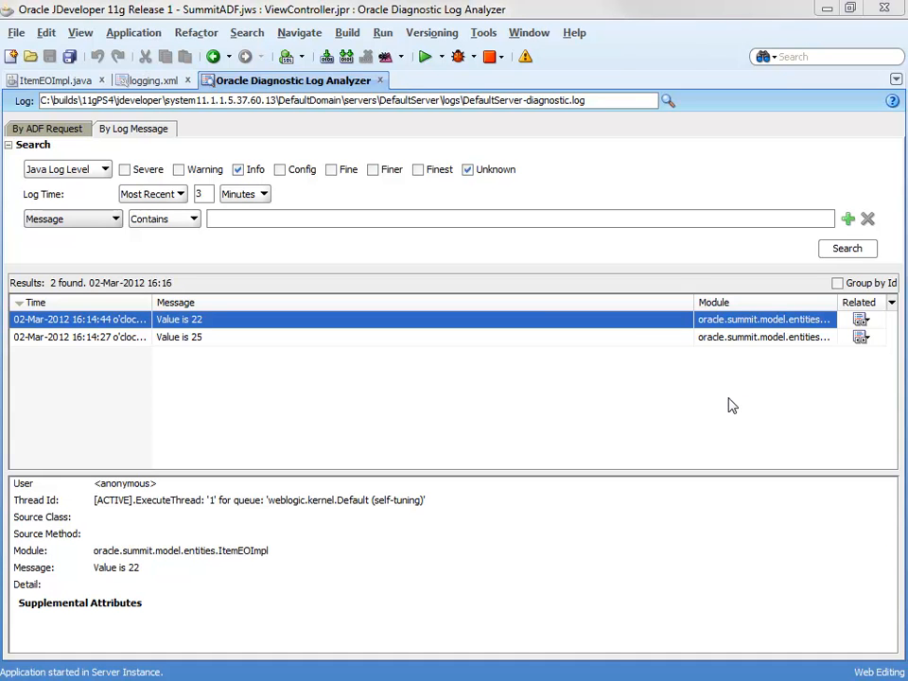
pyautogui.moveTo(723, 407)
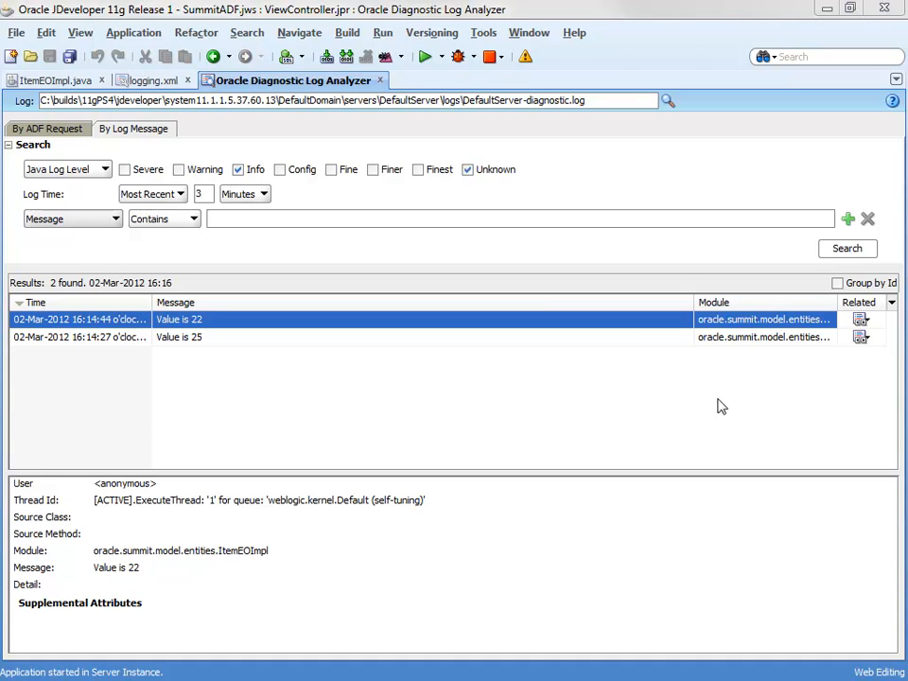
pyautogui.moveTo(163, 100)
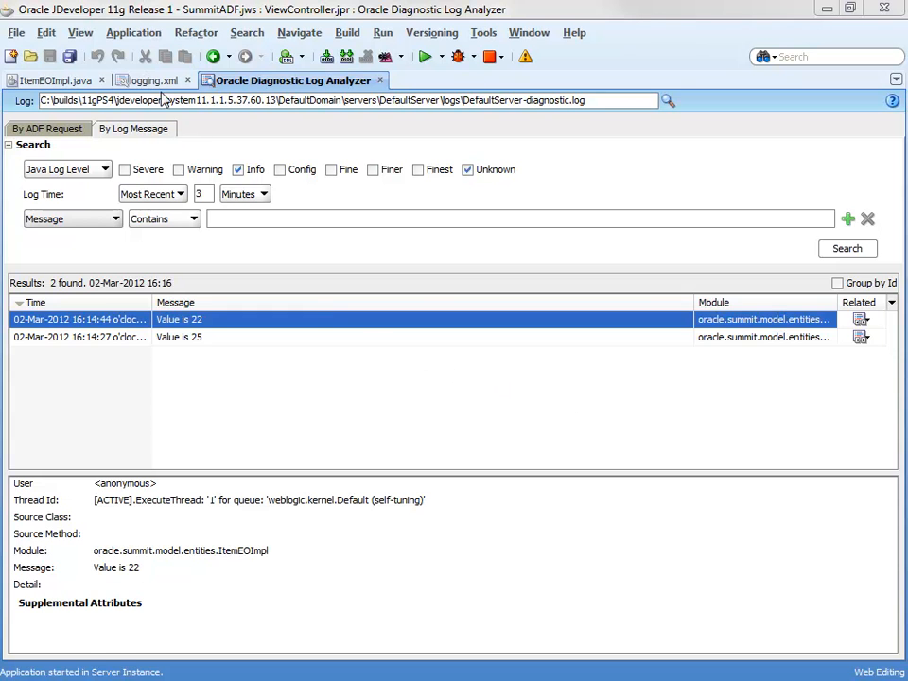
# - In the logging configuration, set the oracle.adf and oracle.adfinternal loggers to FINEST
pyautogui.click(159, 79)
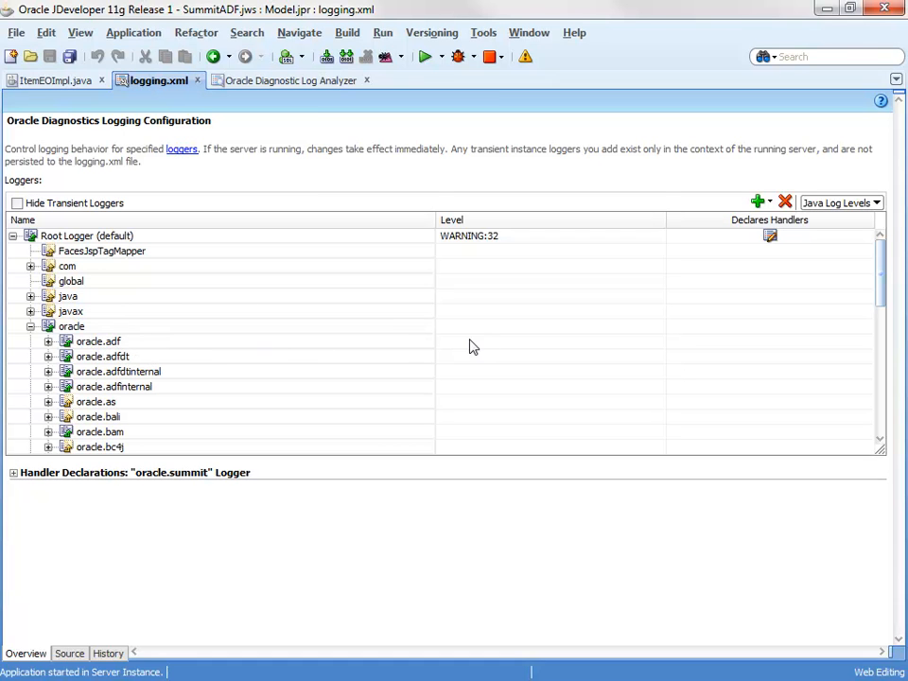
pyautogui.click(98, 340)
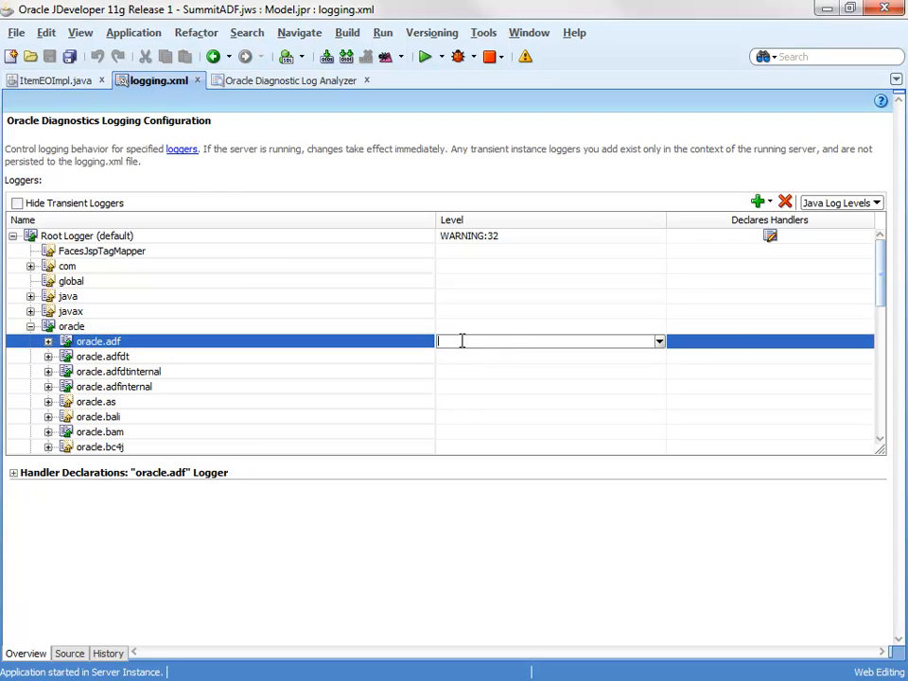
pyautogui.click(659, 341)
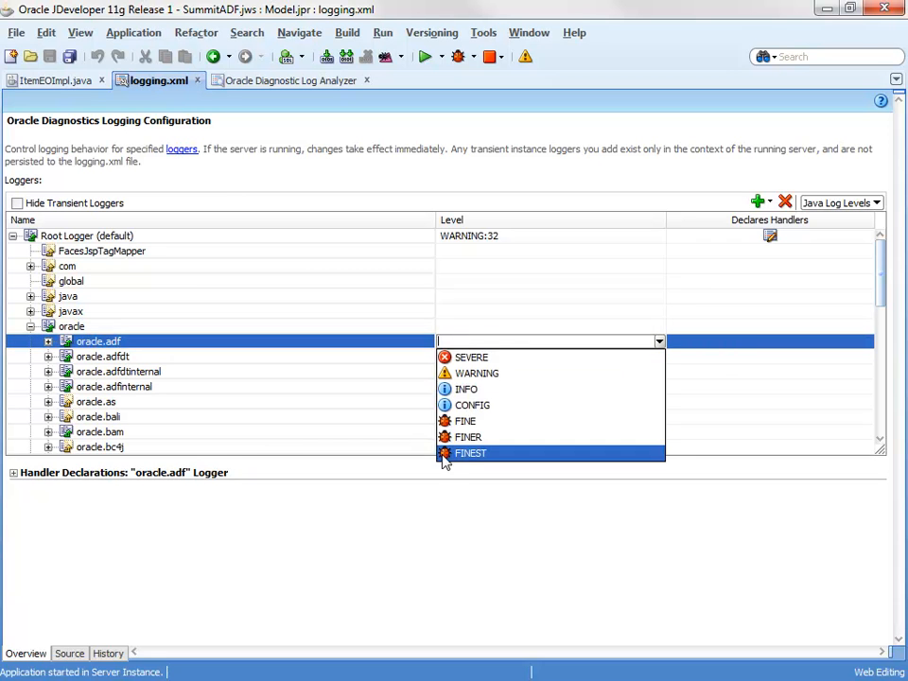
pyautogui.click(470, 454)
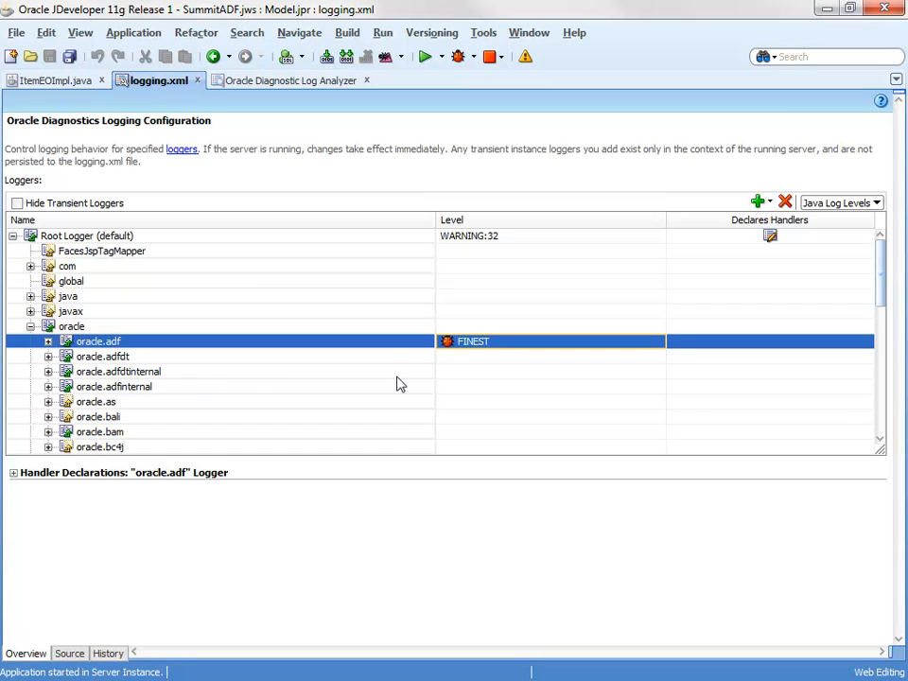
pyautogui.click(658, 386)
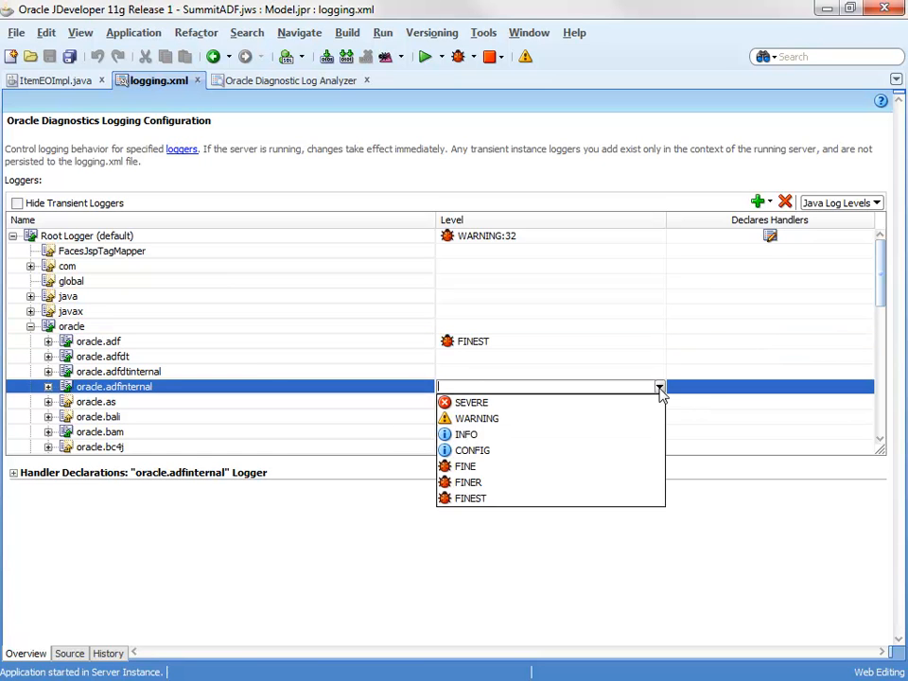
pyautogui.click(469, 499)
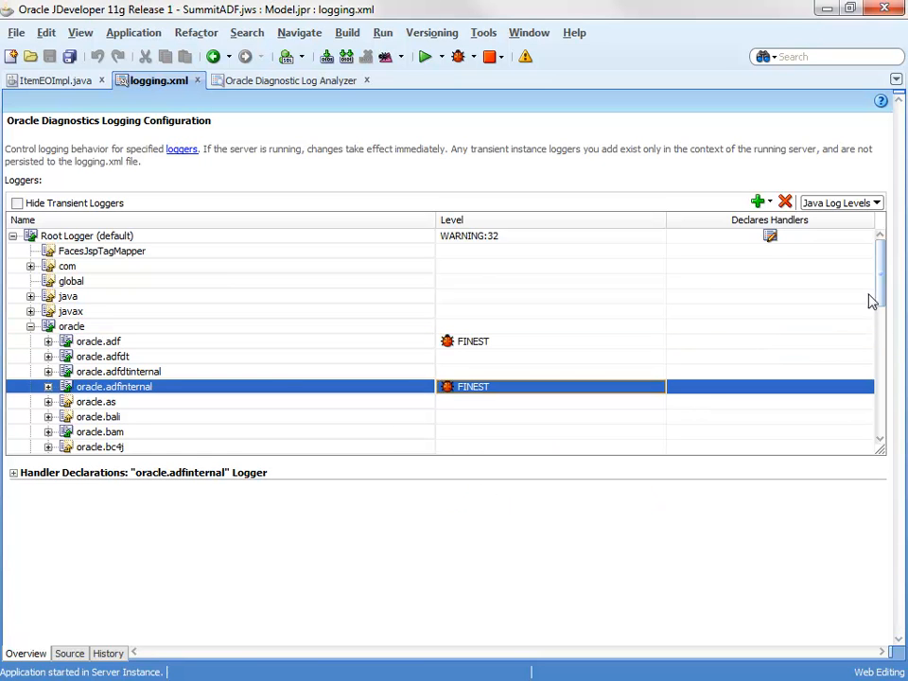
# - Set the oracle.jbo logger to FINEST as well
pyautogui.scroll(-3)
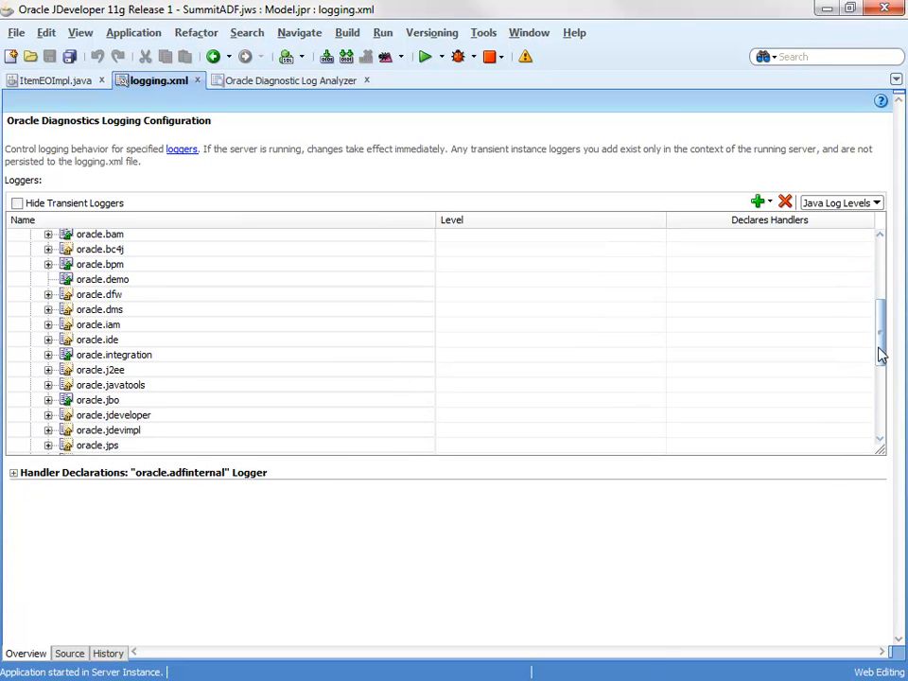
pyautogui.click(98, 399)
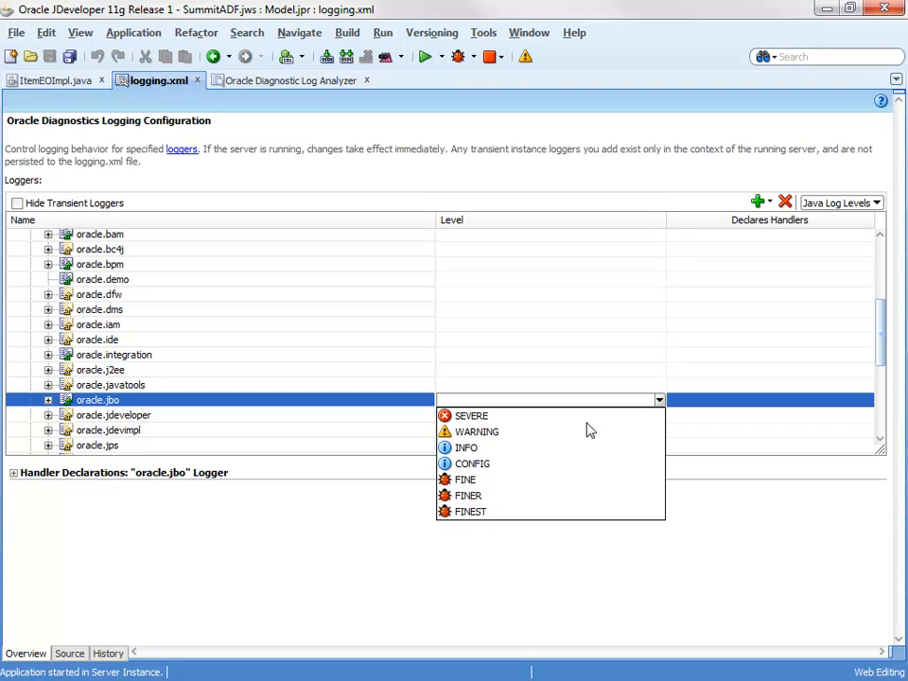
pyautogui.click(469, 511)
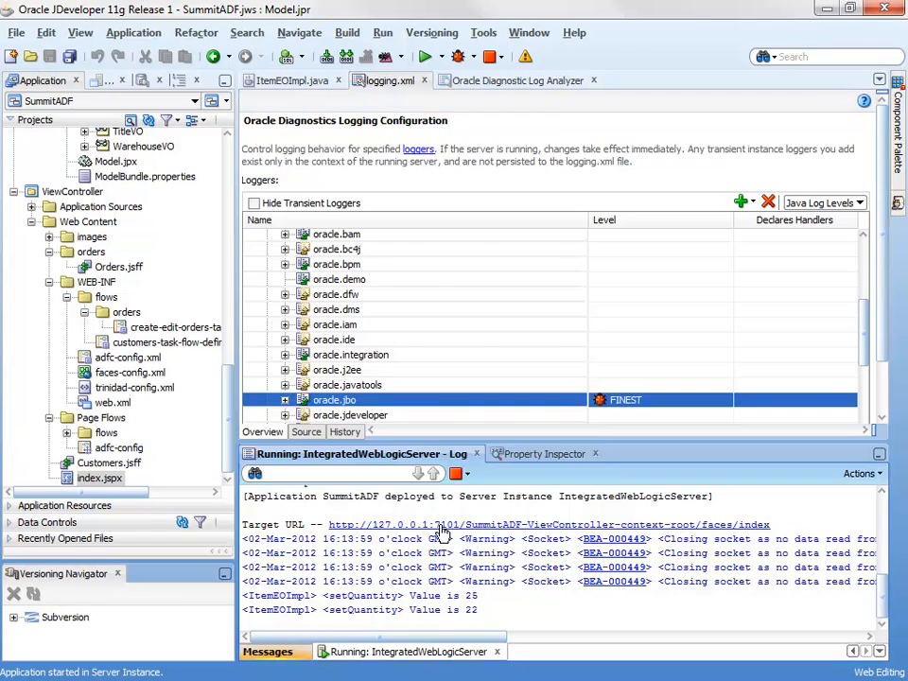
# - In the deployed Summit app, set the Pro Ski Pole quantity on order 168 to 21
pyautogui.click(549, 524)
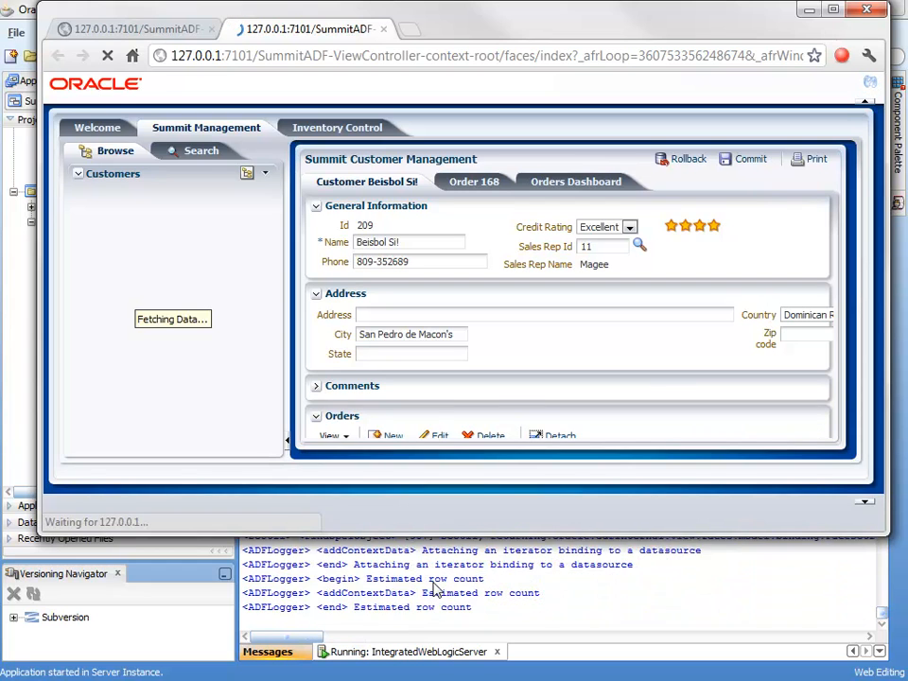
pyautogui.click(78, 174)
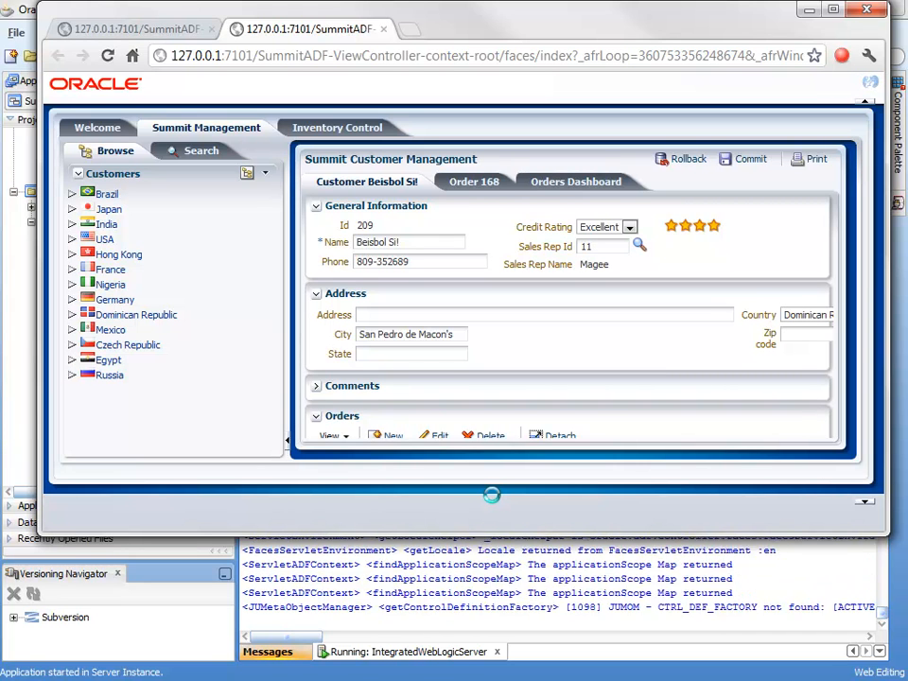
pyautogui.click(473, 182)
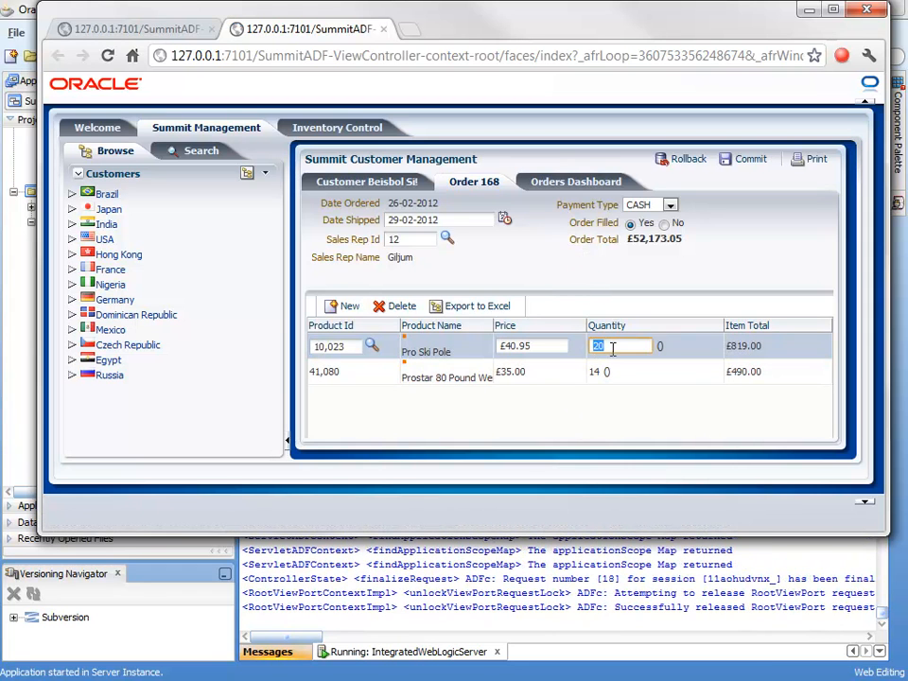
pyautogui.write('21')
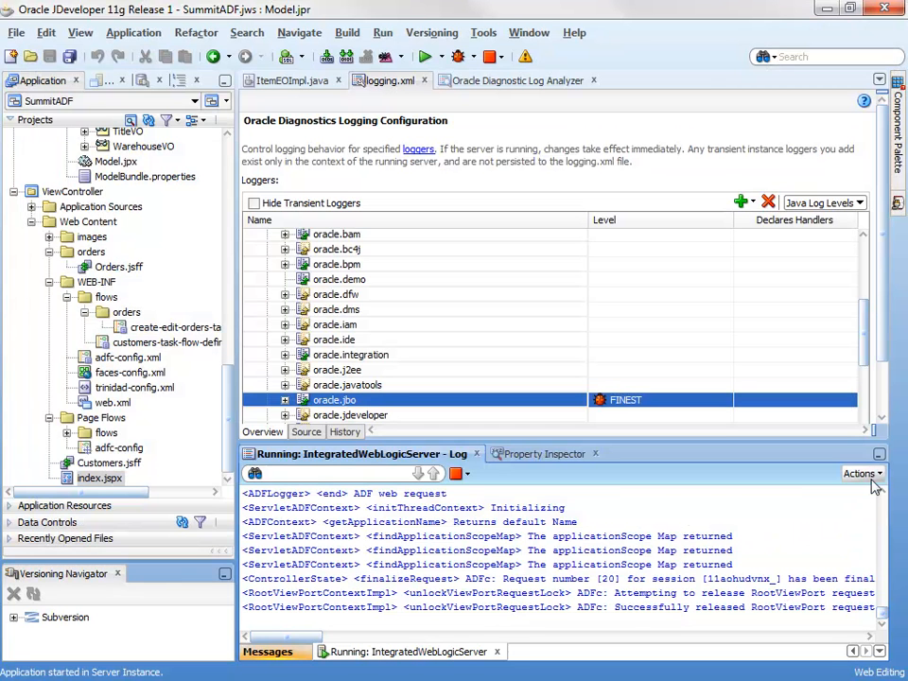
# - Filter the log analyzer search to Module Contains oracle.summit, leaving the two Value is 21 entries
pyautogui.click(859, 473)
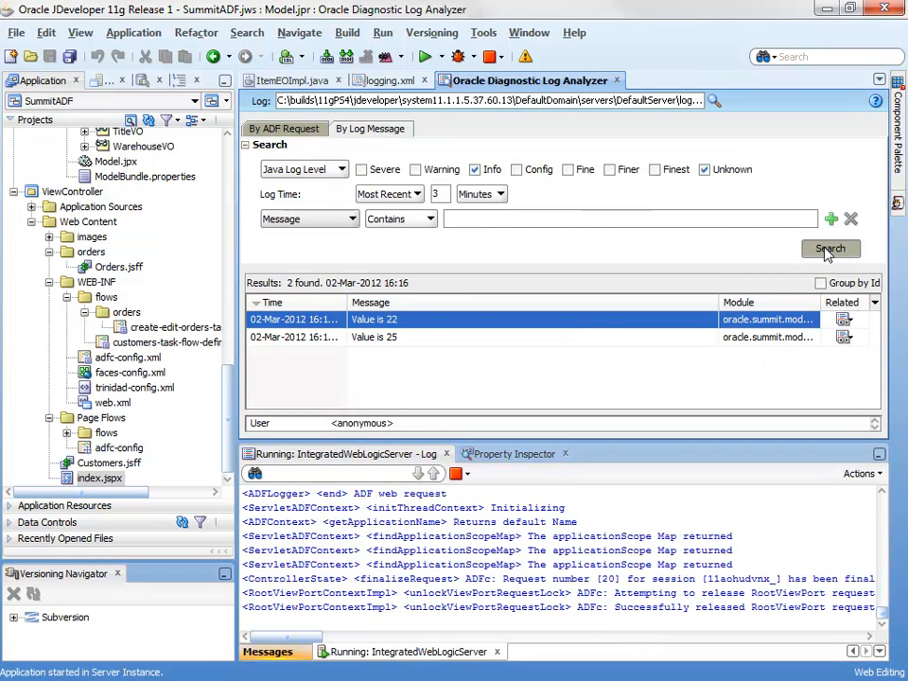
pyautogui.click(829, 248)
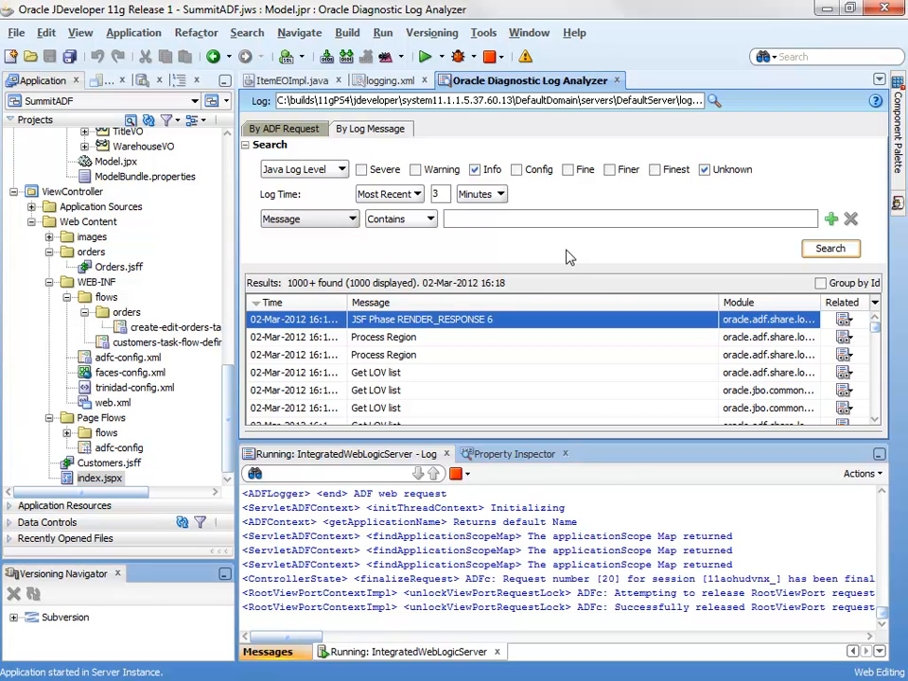
pyautogui.moveTo(386, 420)
pyautogui.write('oracle')
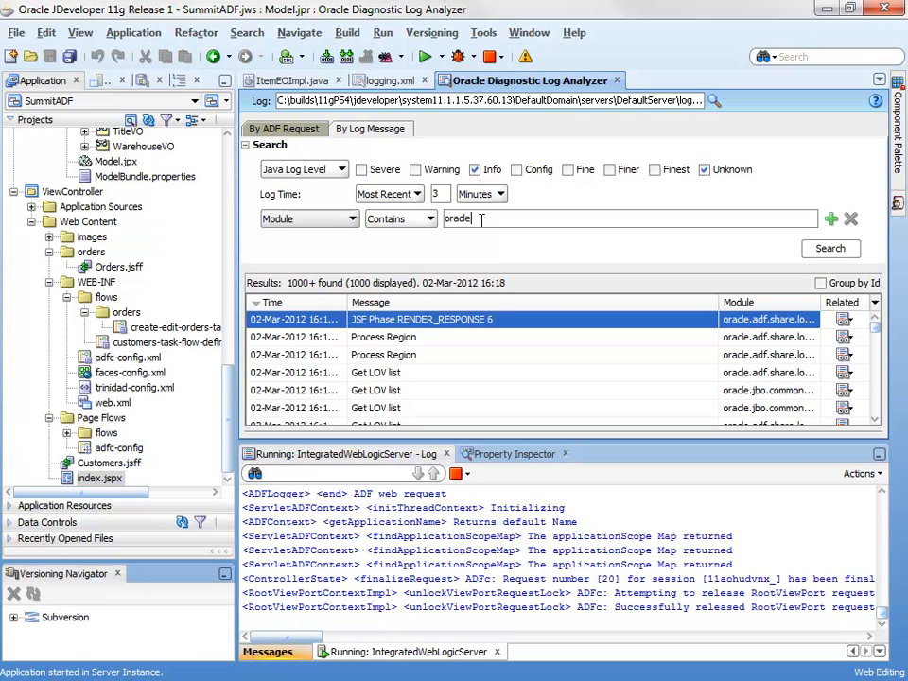
pyautogui.write('.summit')
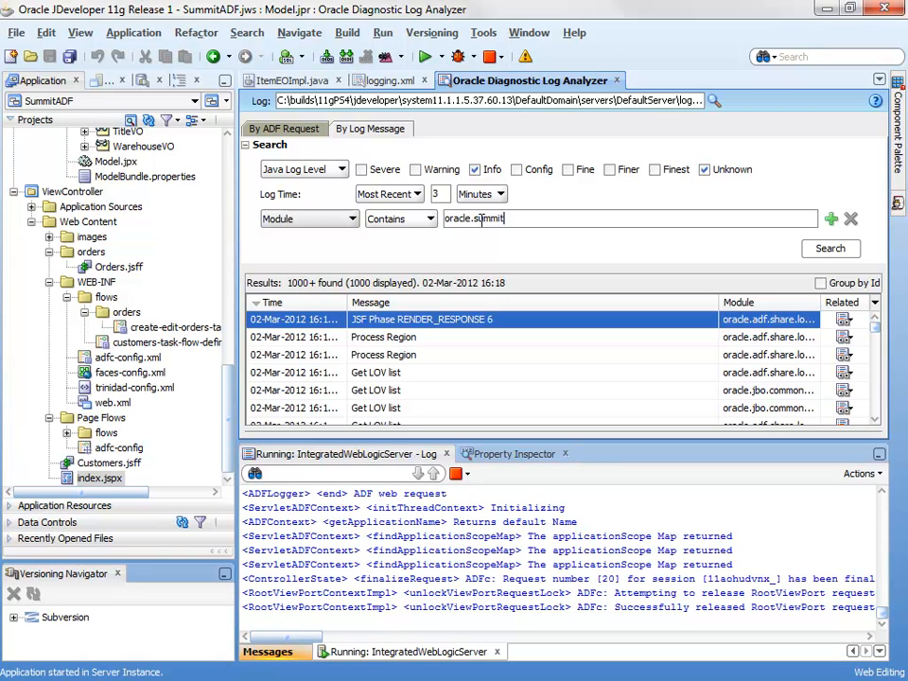
pyautogui.click(829, 248)
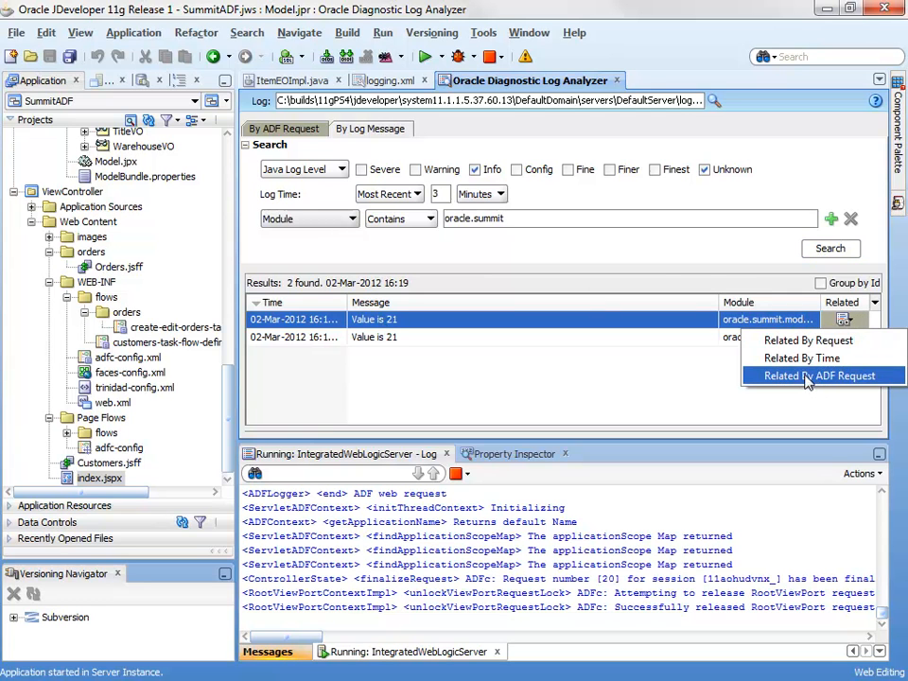
# - Show the ADF request behind the Value is 21 message with the analyzer maximized
pyautogui.click(821, 375)
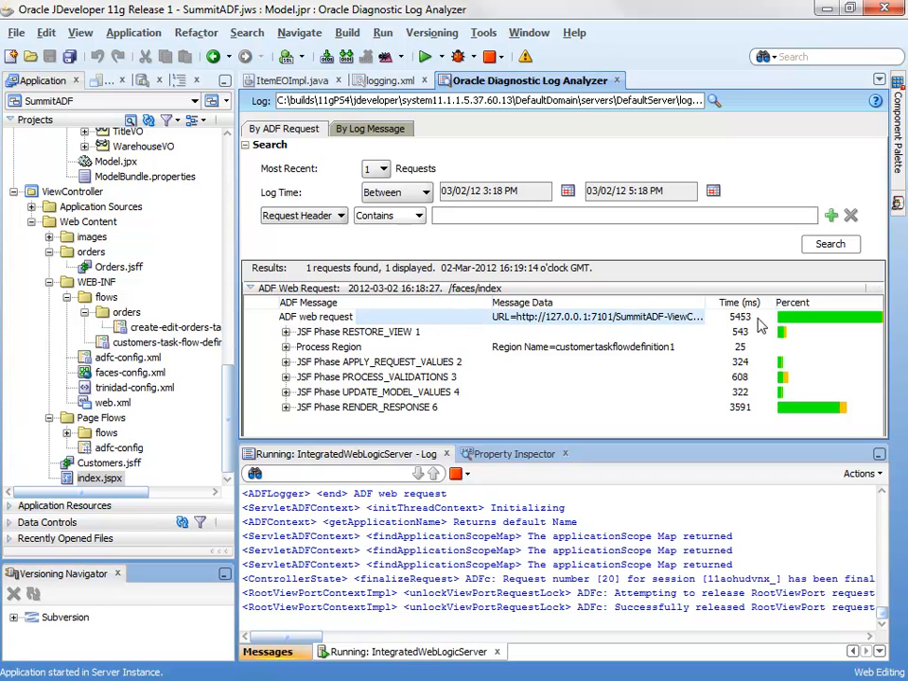
pyautogui.click(379, 392)
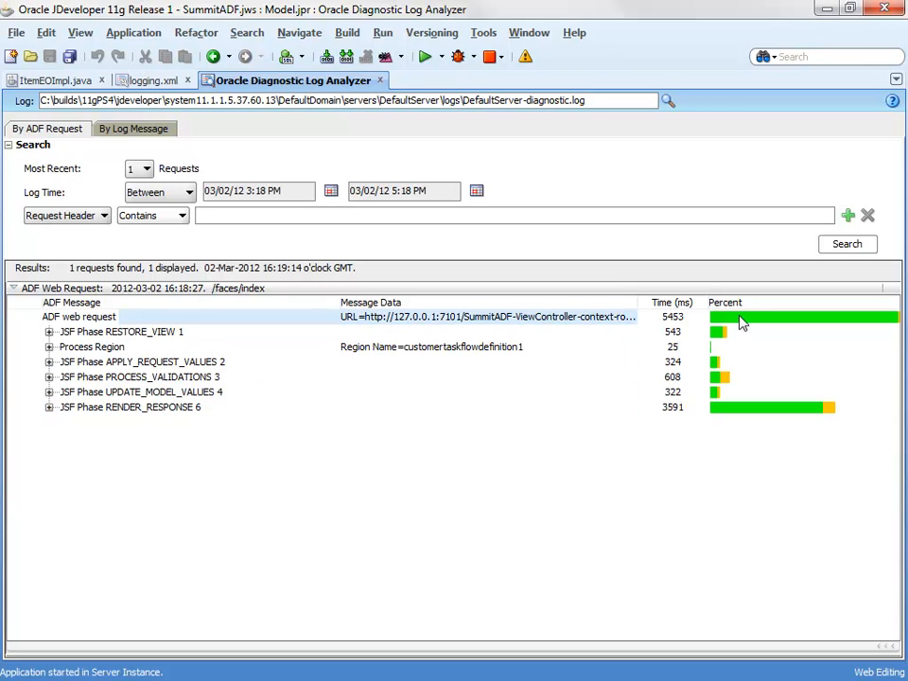
pyautogui.moveTo(772, 406)
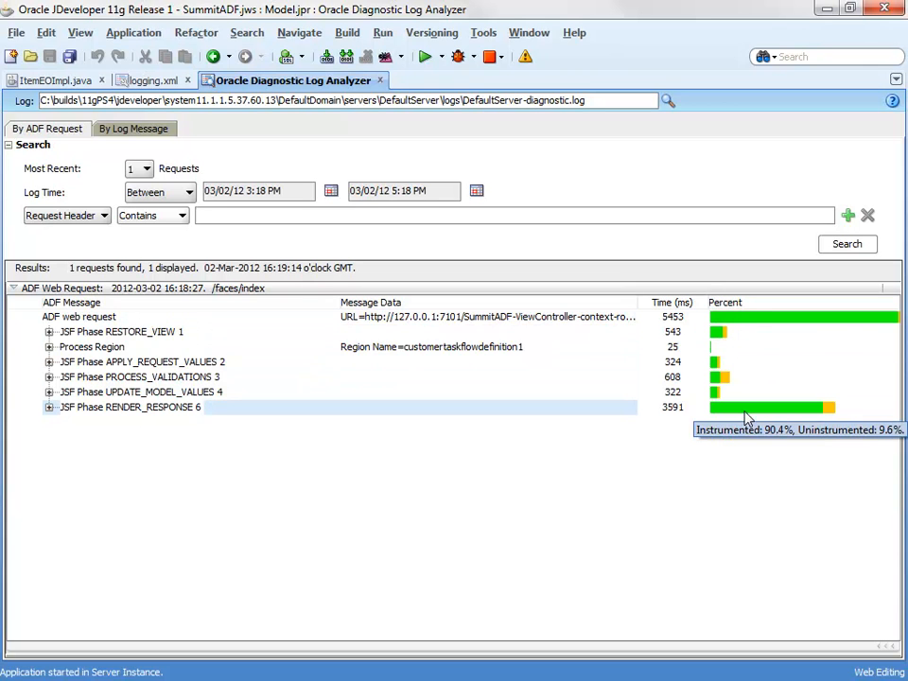
pyautogui.moveTo(711, 420)
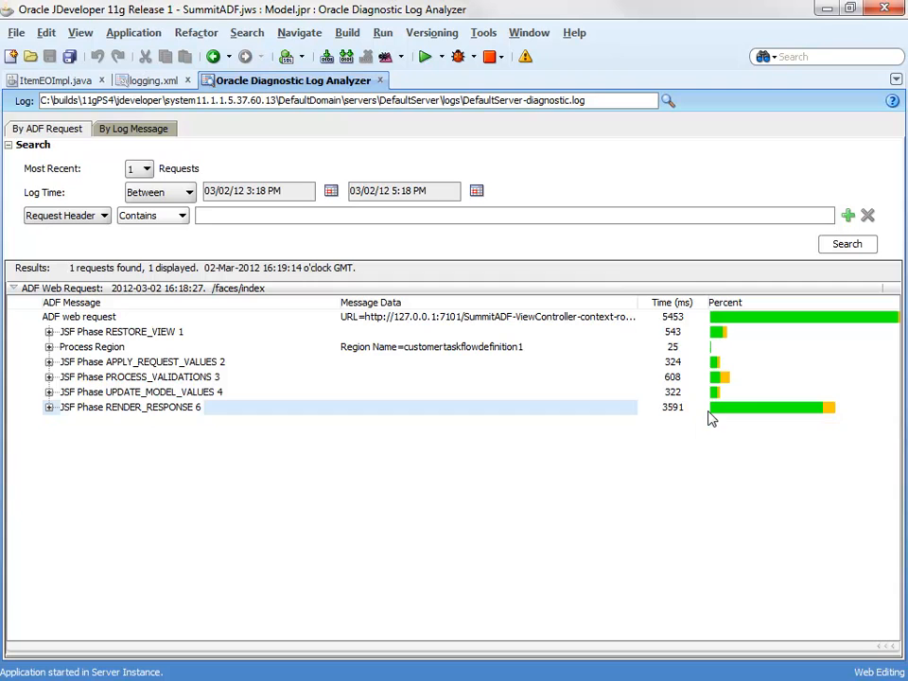
# - Expand JSP Phase RENDER_RESPONSE 6 and its Process Region nodes to see the timing breakdown
pyautogui.click(49, 407)
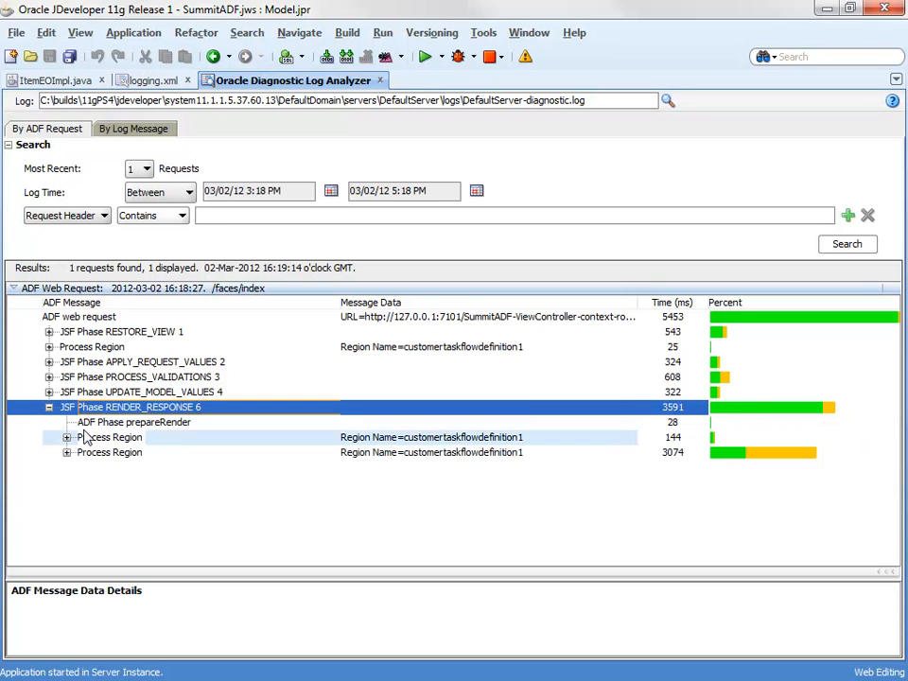
pyautogui.click(110, 453)
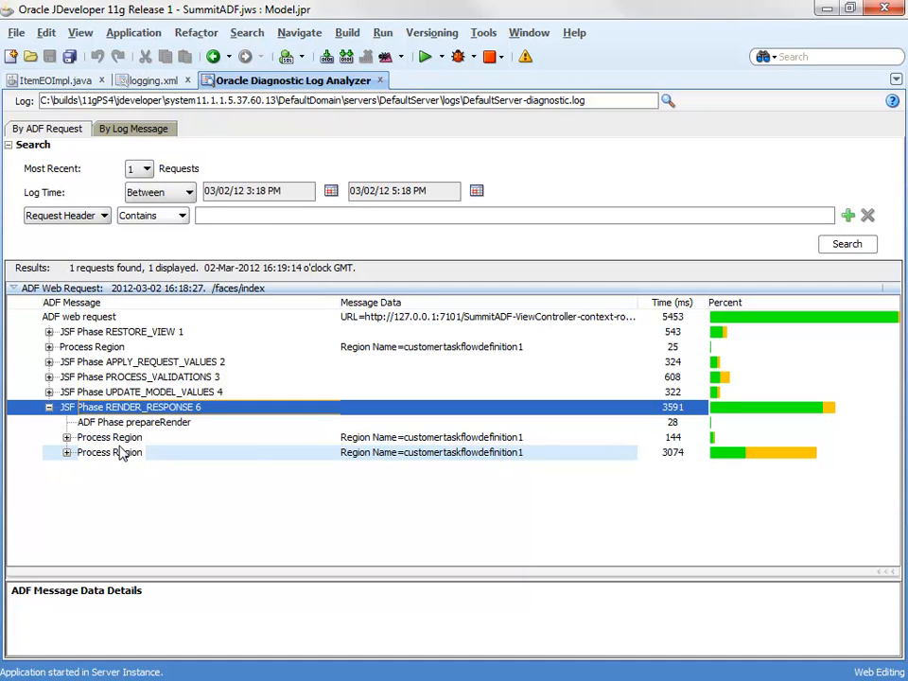
pyautogui.moveTo(499, 463)
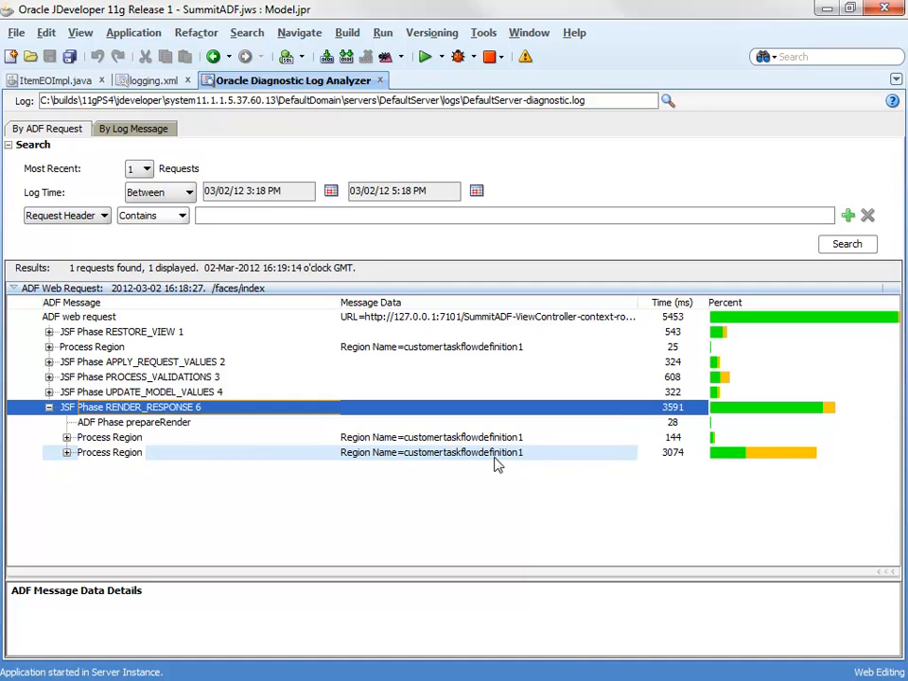
pyautogui.moveTo(64, 461)
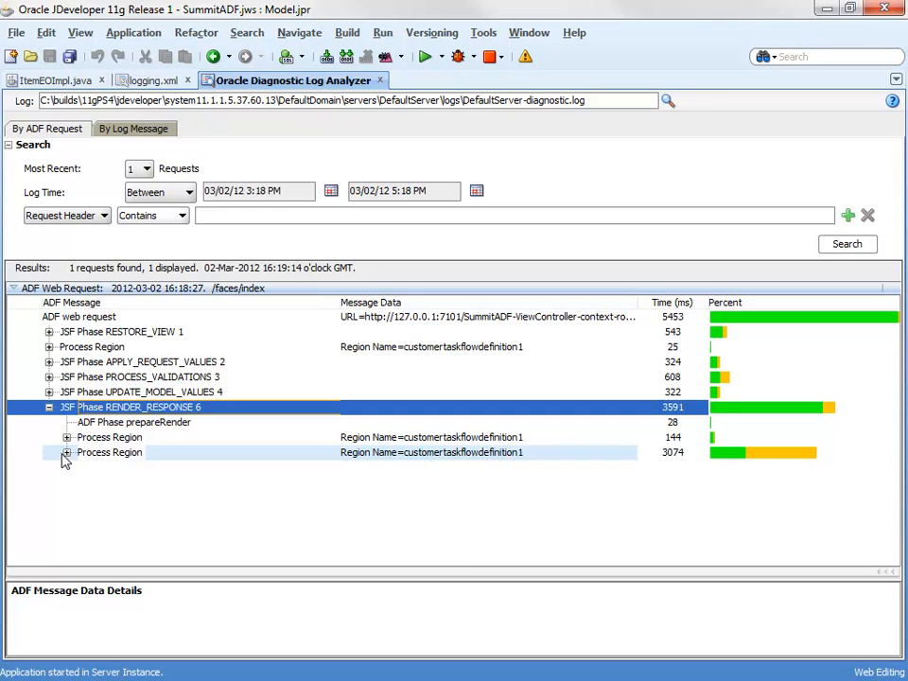
pyautogui.click(68, 452)
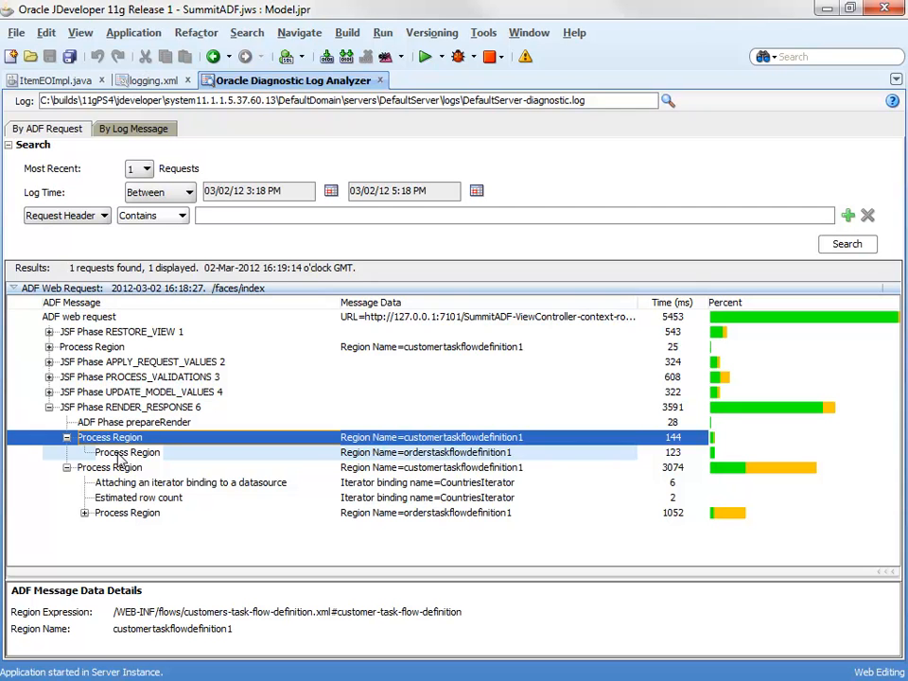
pyautogui.moveTo(121, 456)
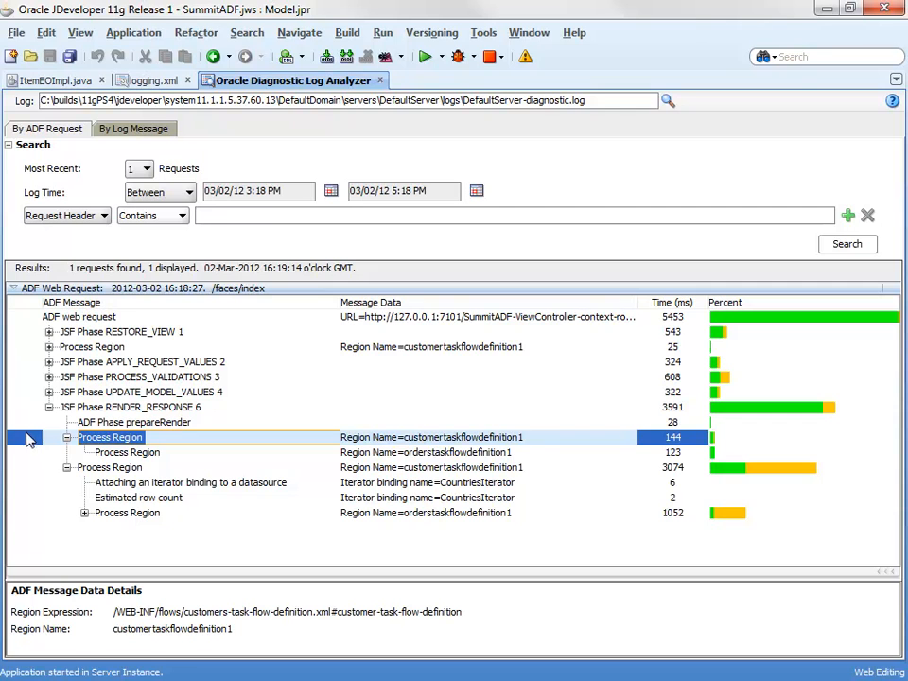
pyautogui.click(110, 437)
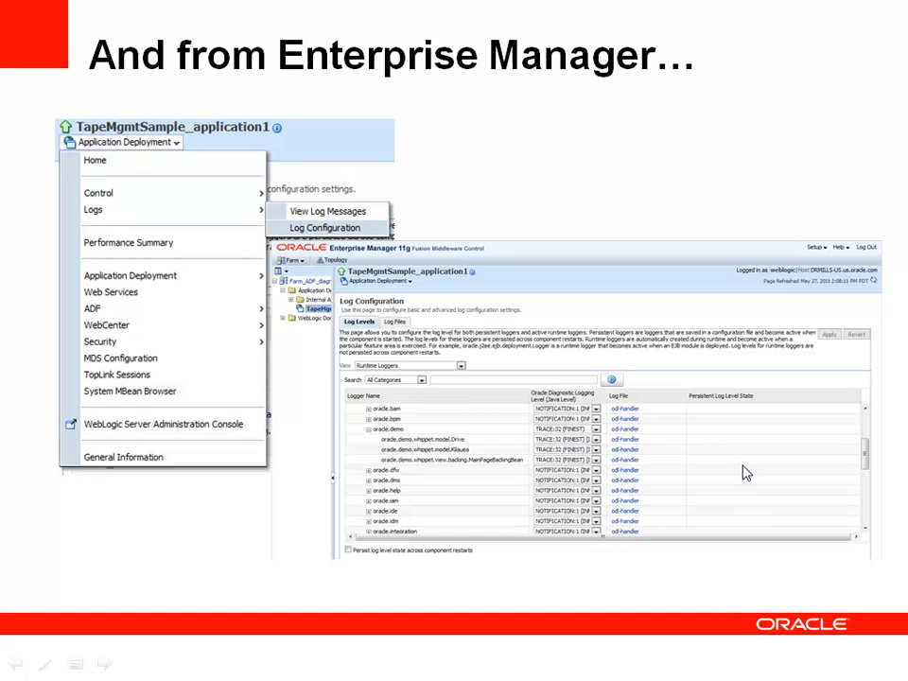
pyautogui.moveTo(749, 473)
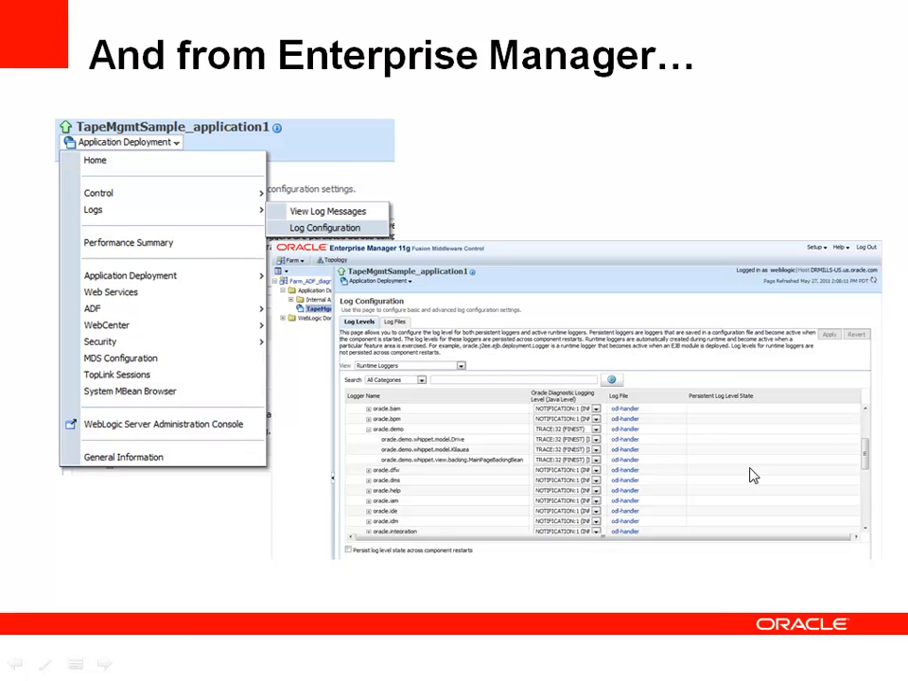
pyautogui.moveTo(728, 600)
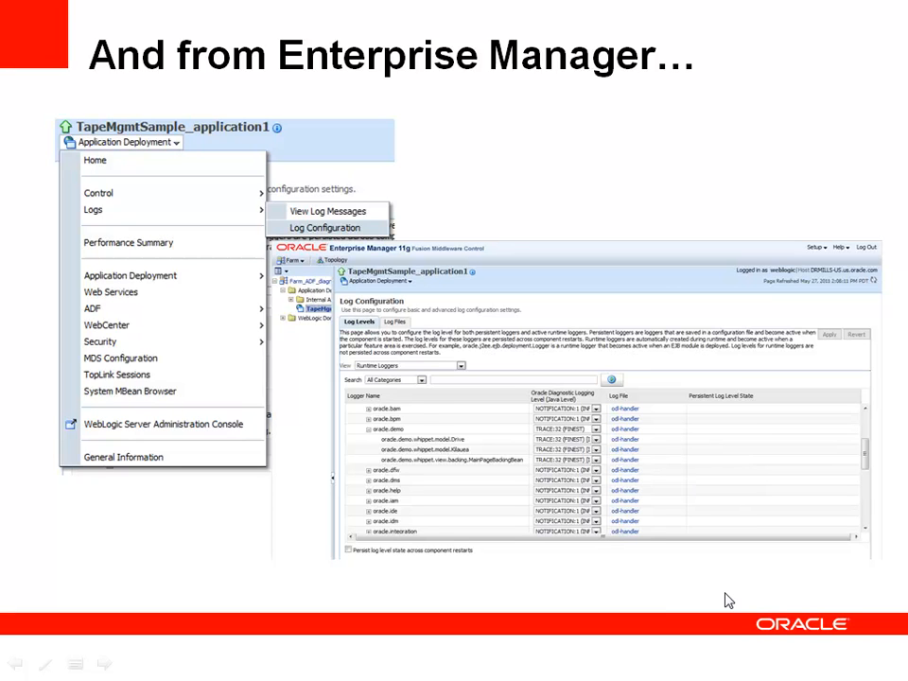